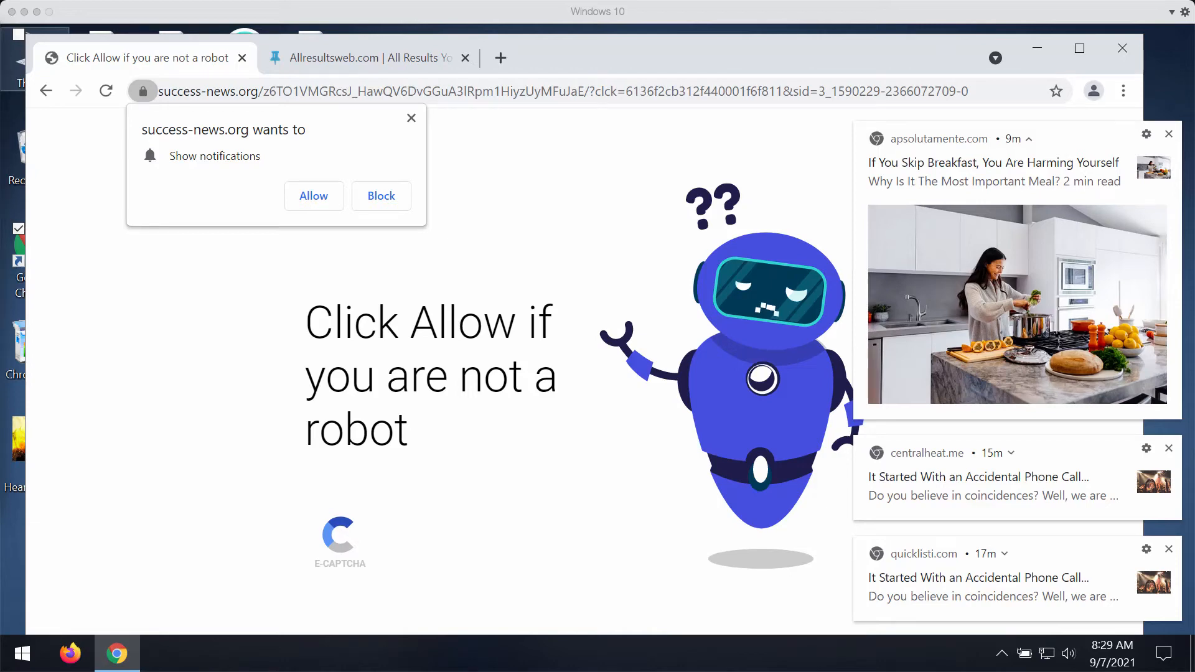
mouse_move(139, 107)
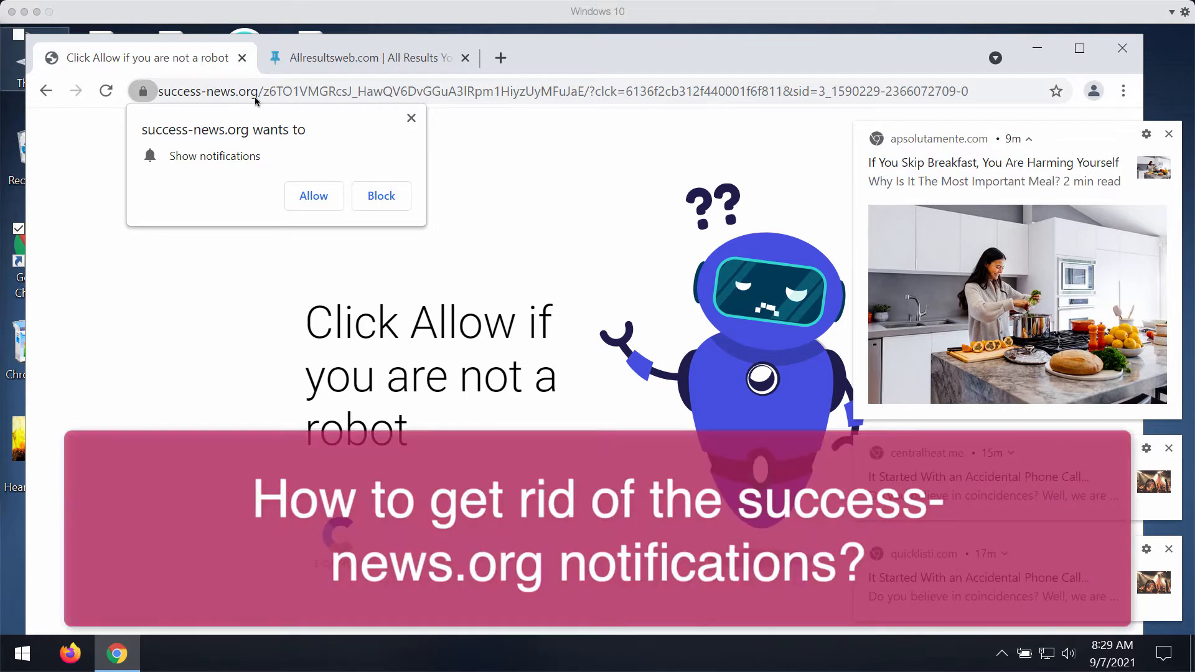
mouse_move(204, 93)
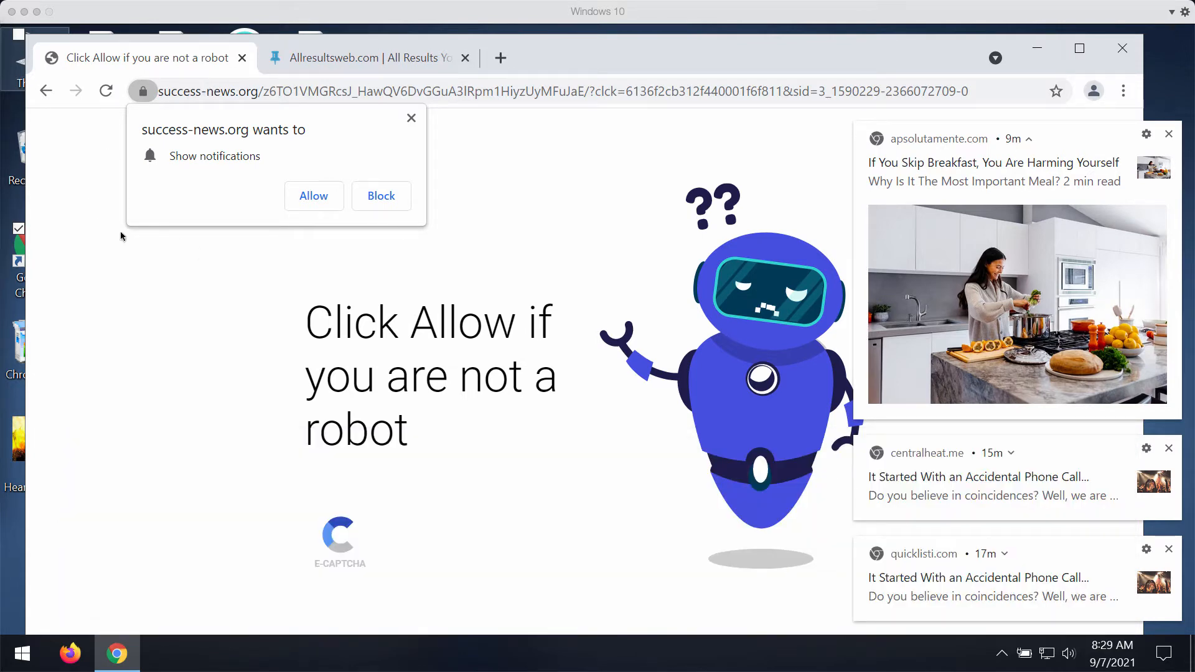
mouse_move(89, 256)
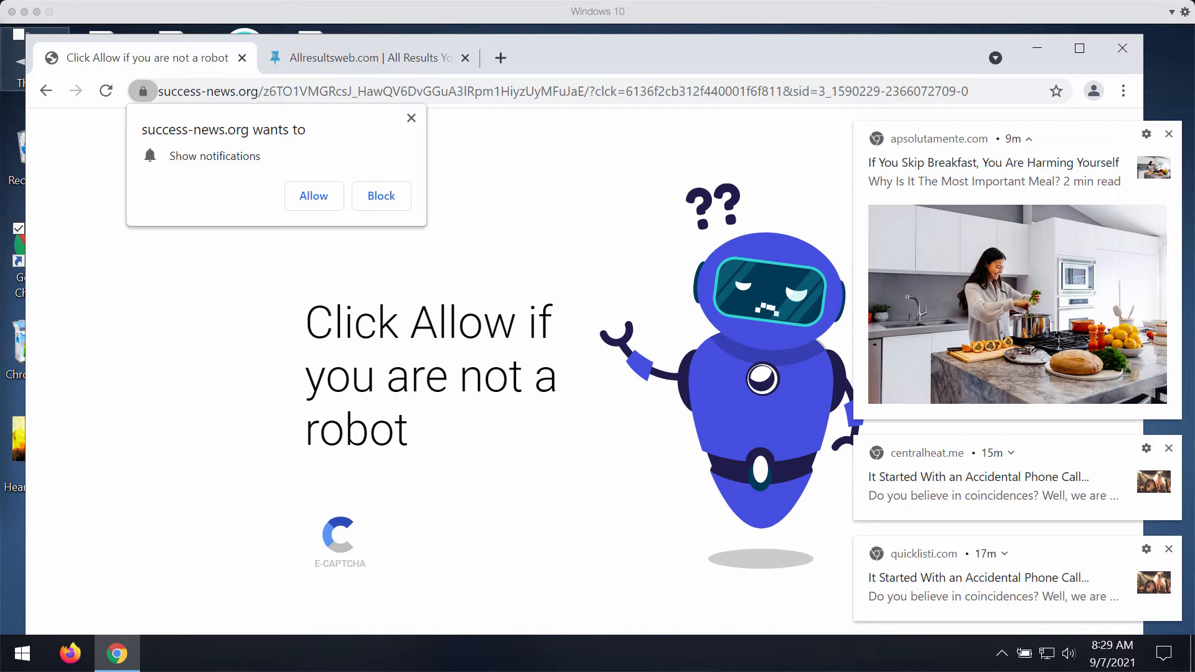
mouse_move(5, 104)
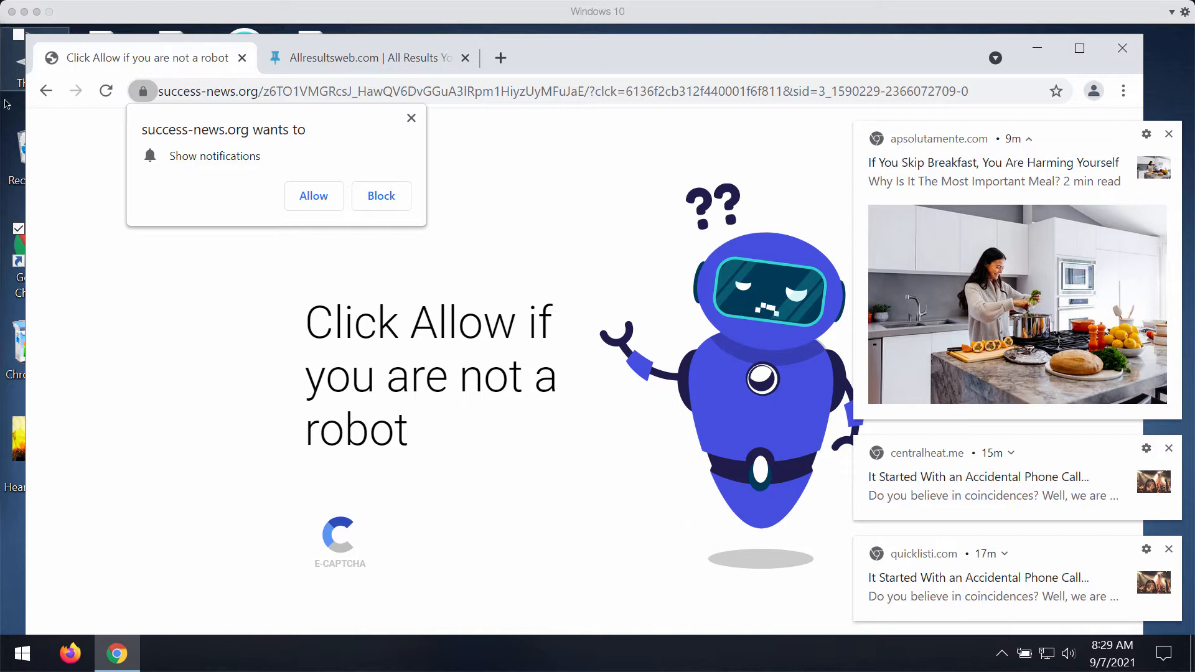
mouse_move(166, 131)
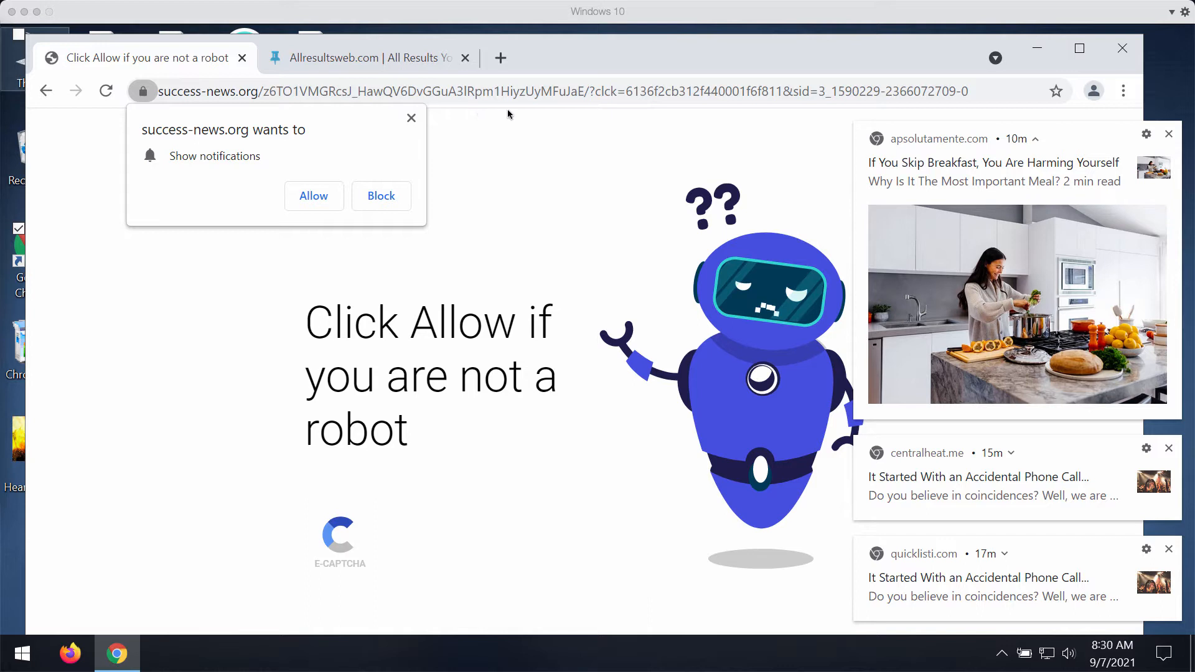
mouse_move(166, 99)
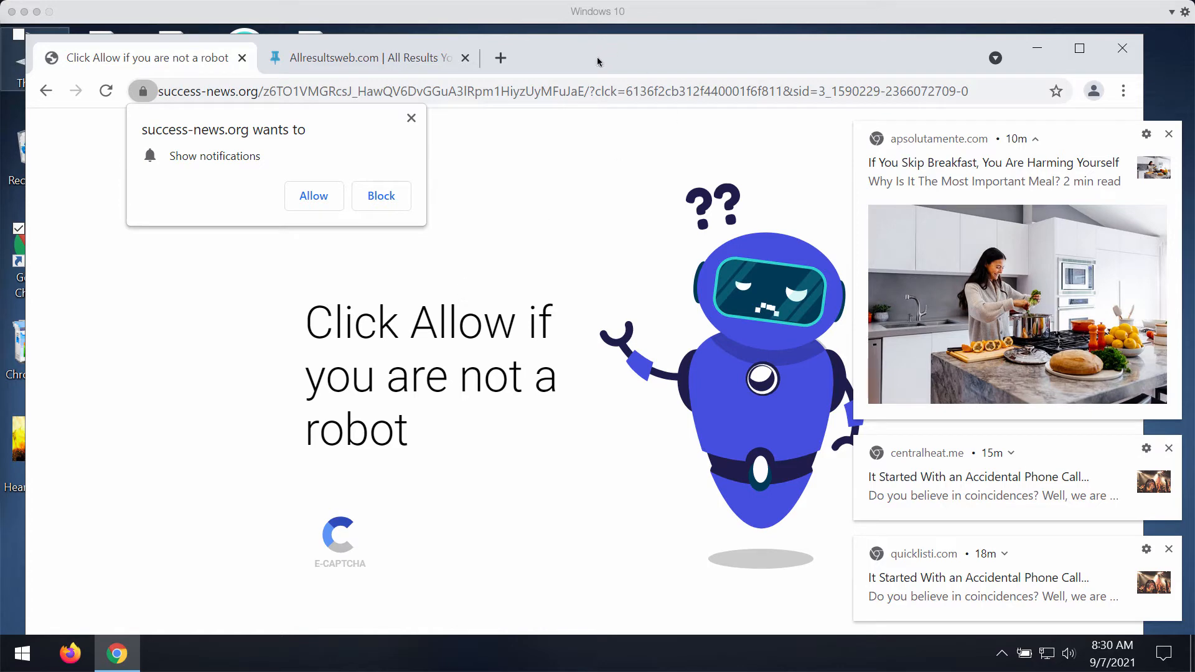
mouse_move(379, 296)
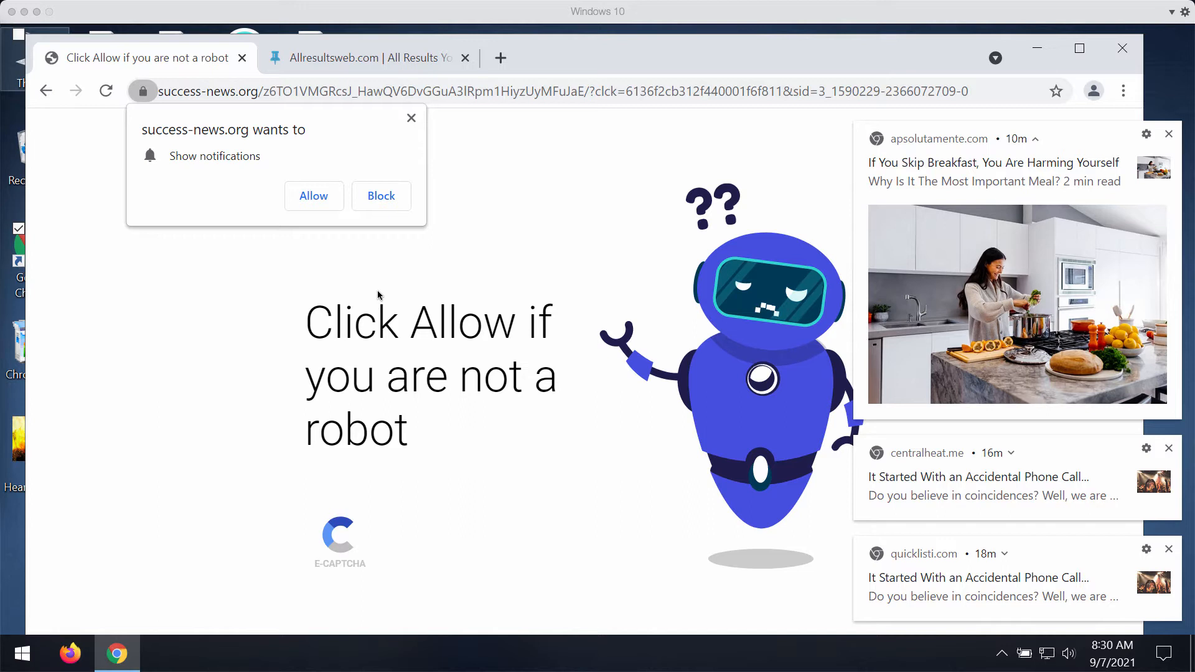
mouse_move(409, 296)
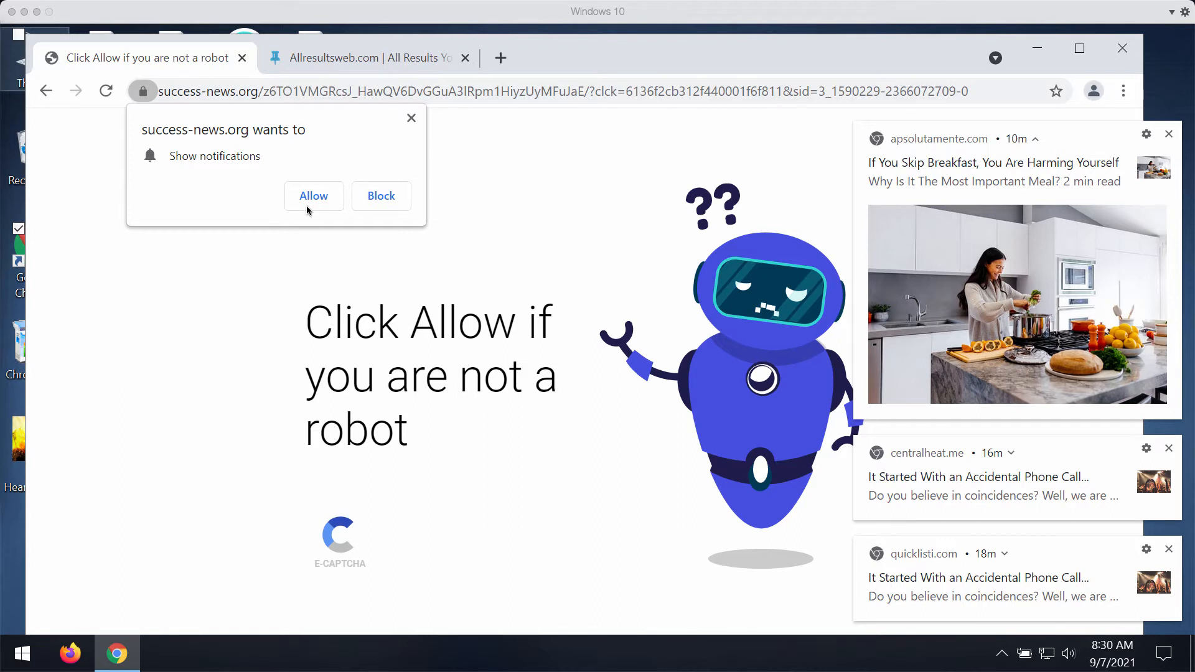
mouse_move(320, 220)
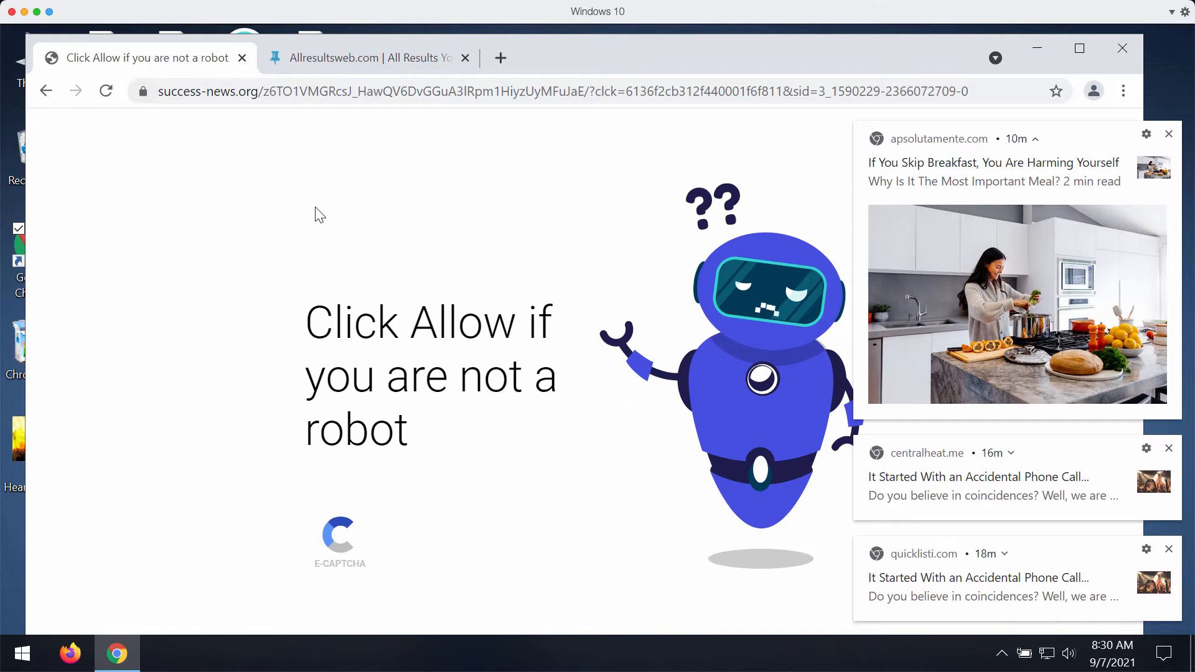
mouse_move(242, 121)
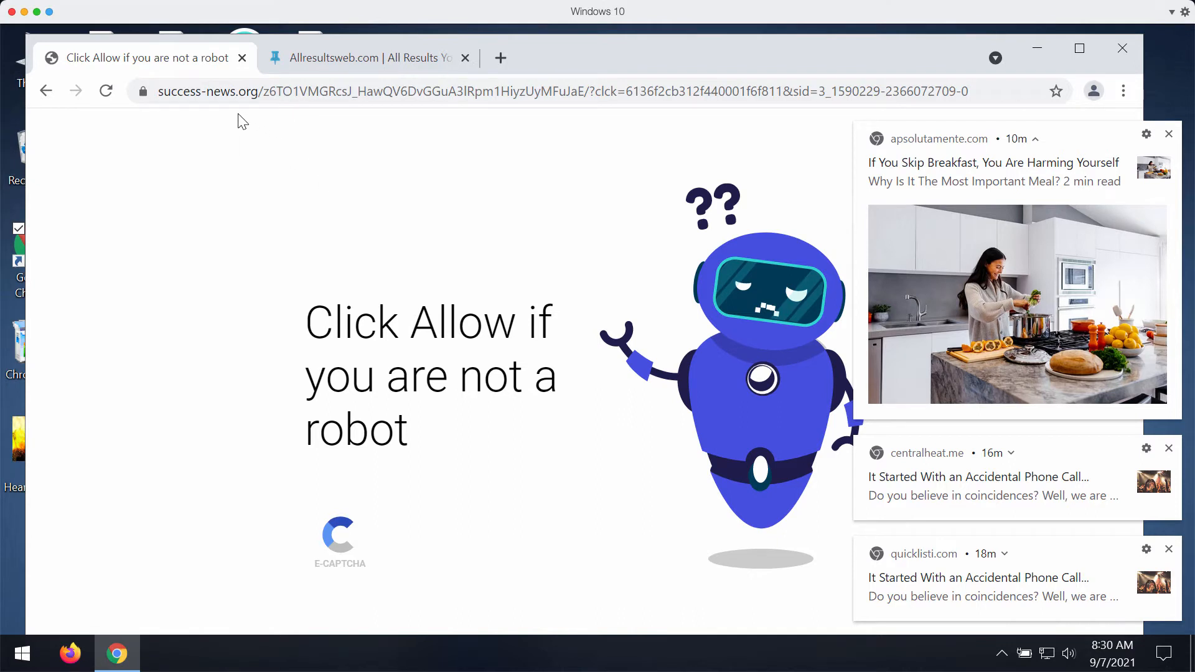
mouse_move(200, 236)
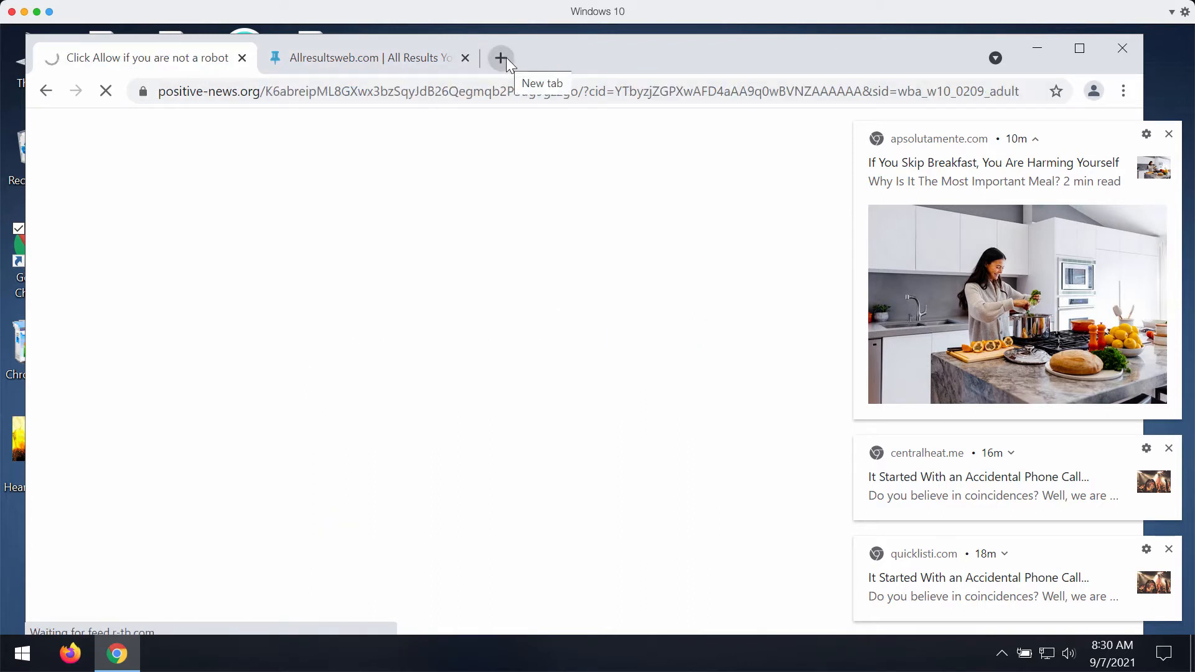
Step: Start a fresh Chrome tab on the Google start page
left_click(500, 58)
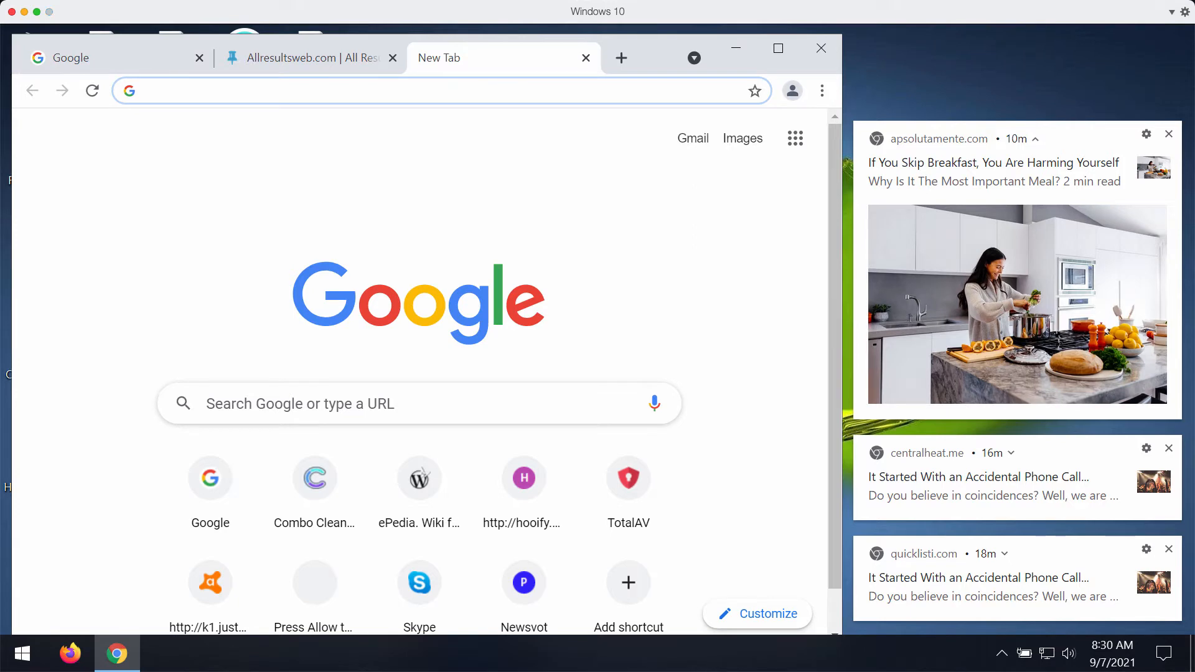
Step: Reach Chrome's Site Settings under Privacy and security, showing the permission categories
left_click(822, 90)
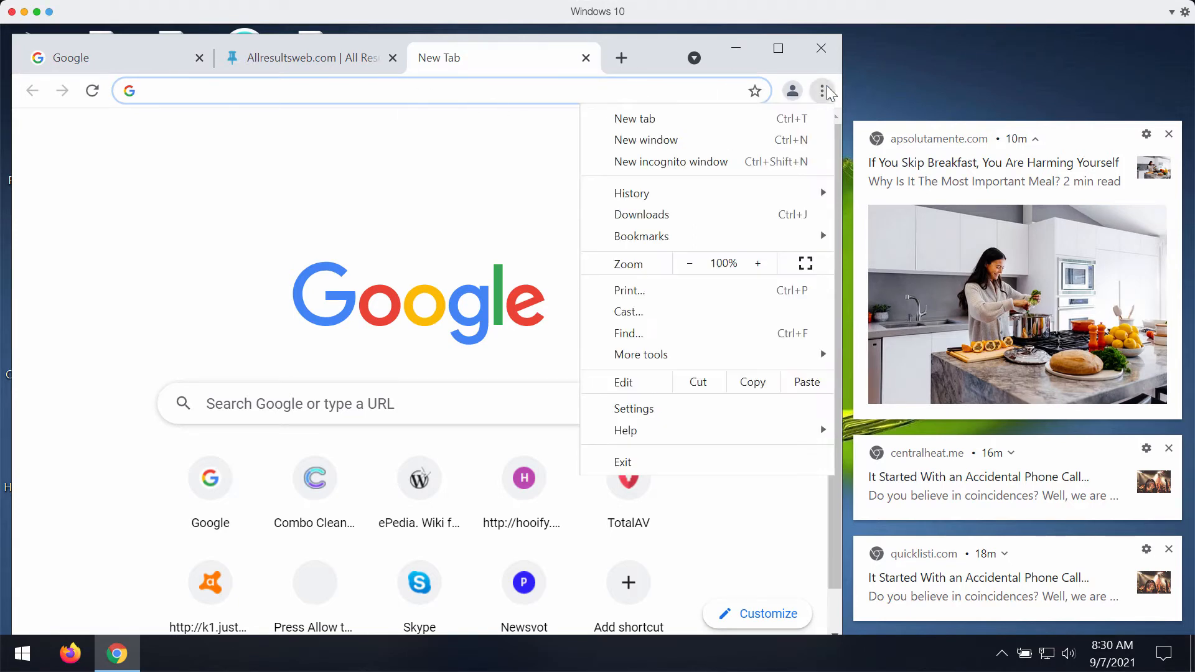
left_click(634, 408)
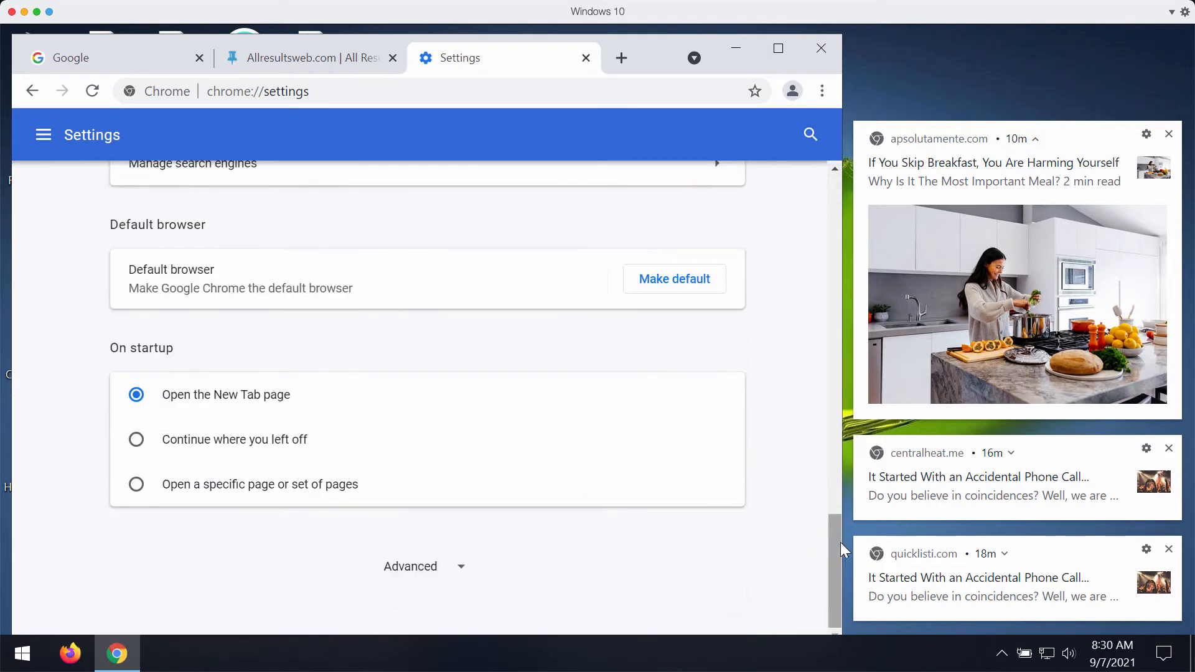
scroll("down", 3)
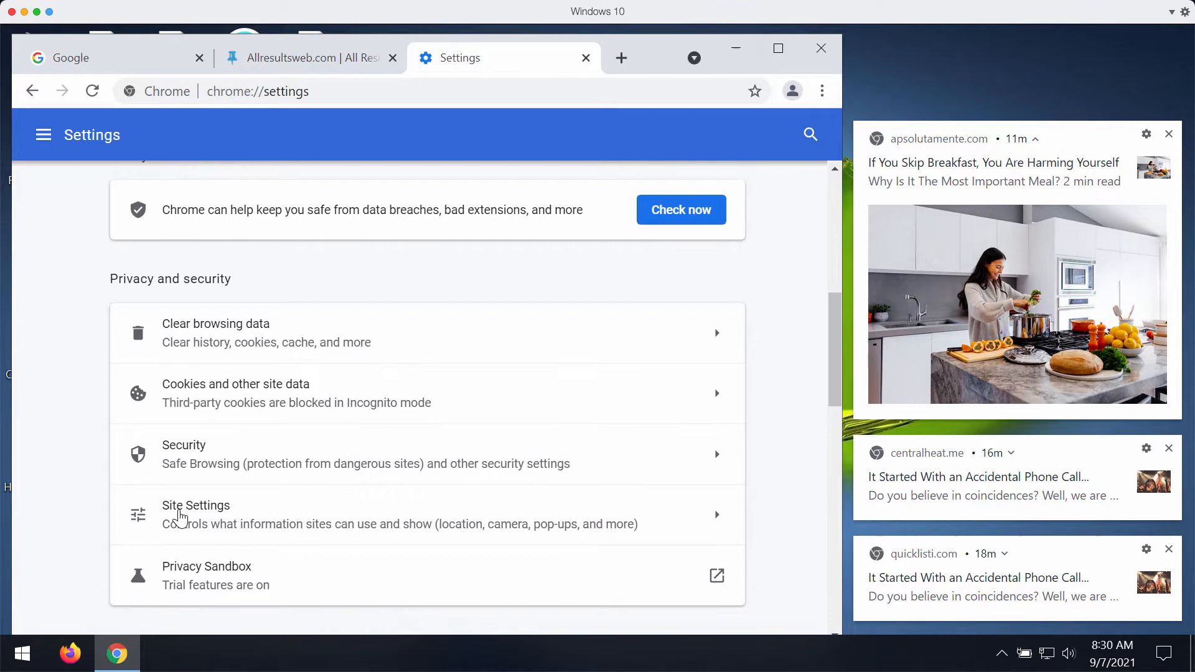
left_click(196, 505)
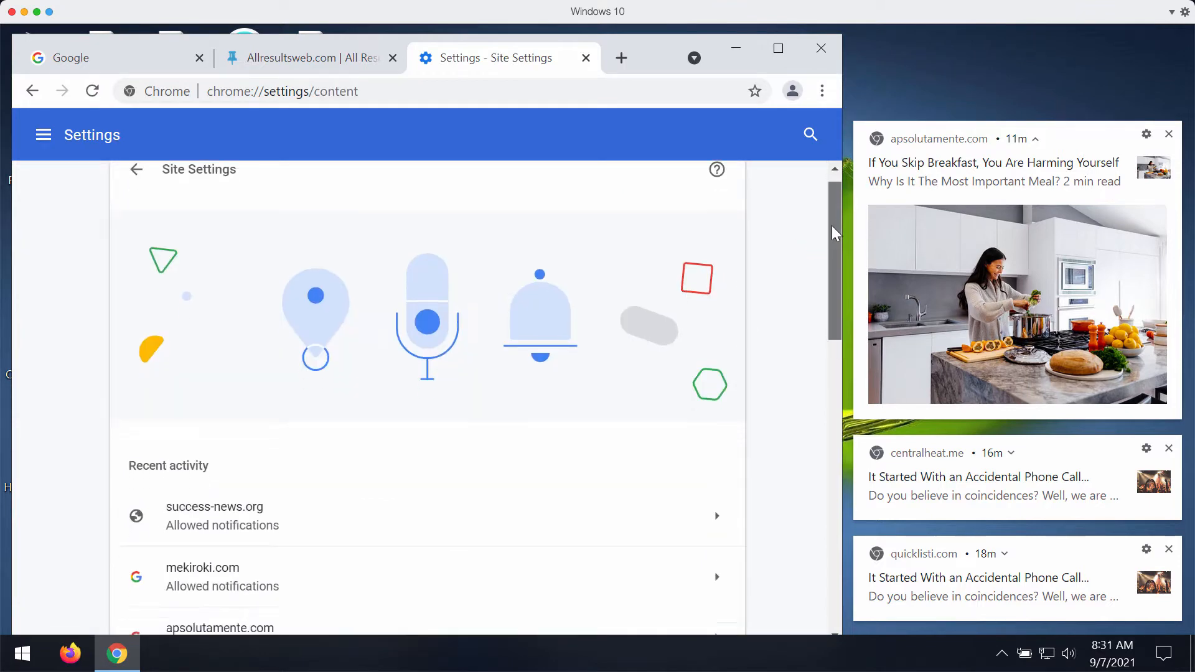
scroll("down", 3)
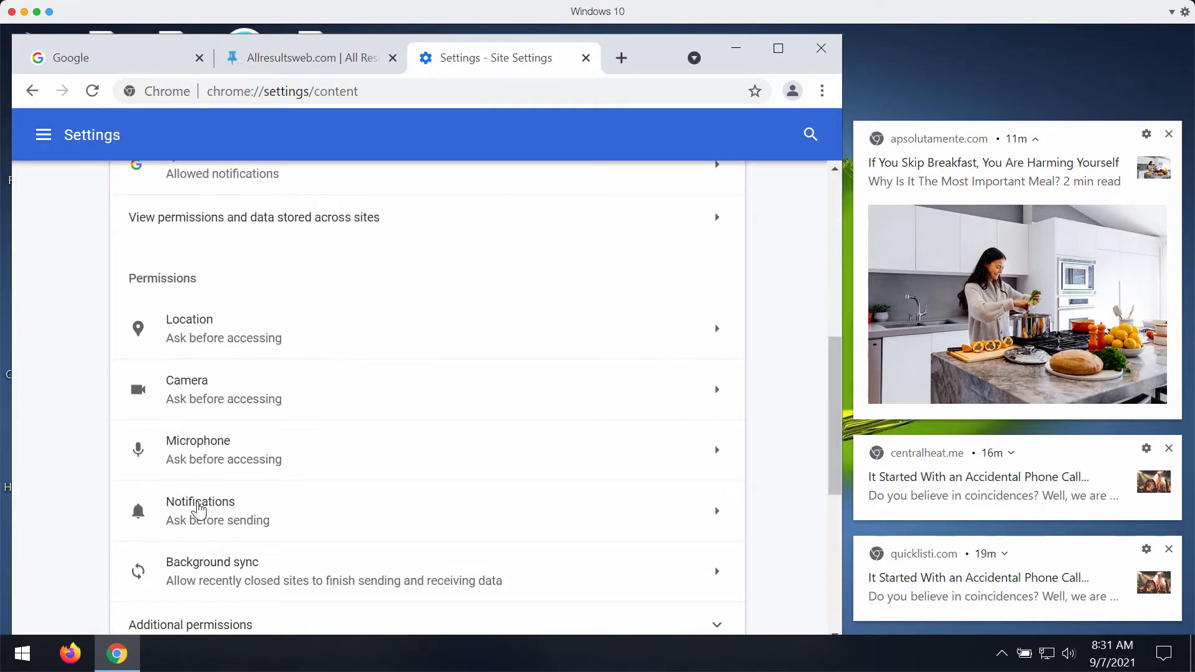
Step: Remove success-news.org:443 from the sites allowed to send notifications, then close Chrome
left_click(200, 501)
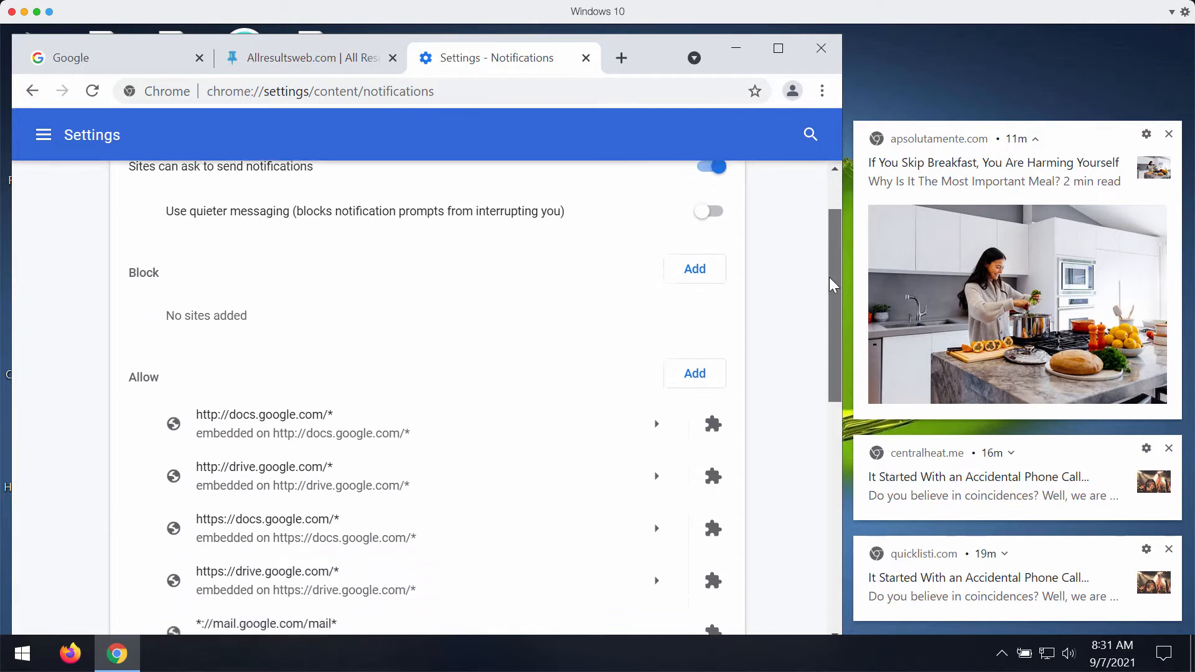
scroll("down", 3)
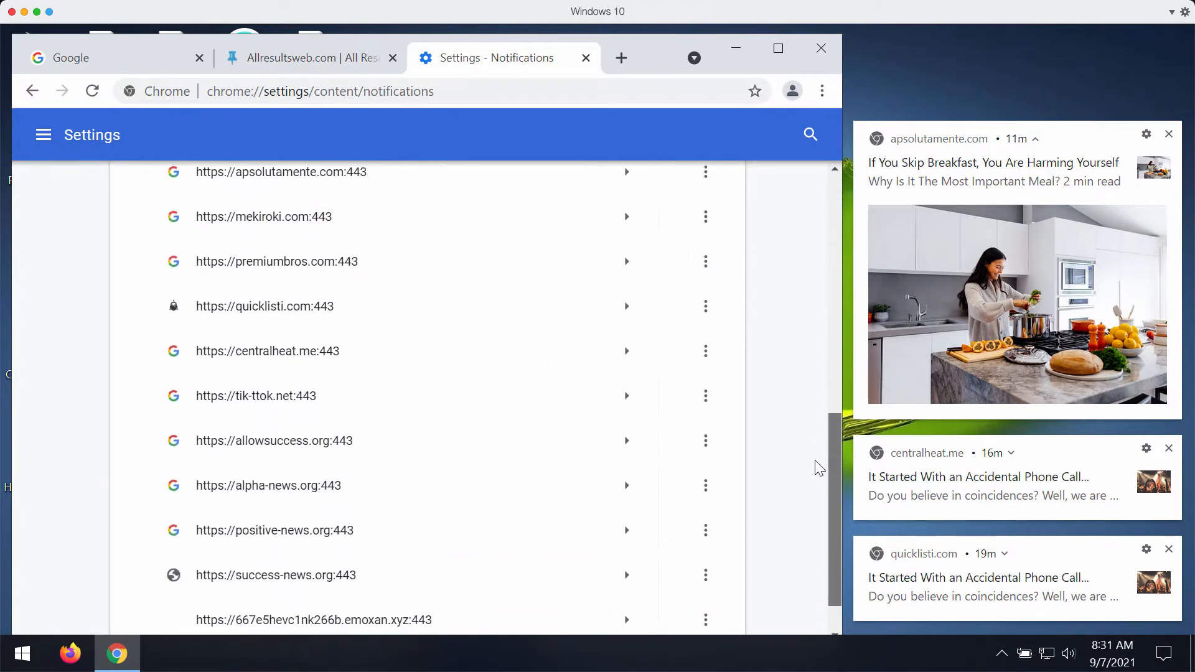
scroll("down", 3)
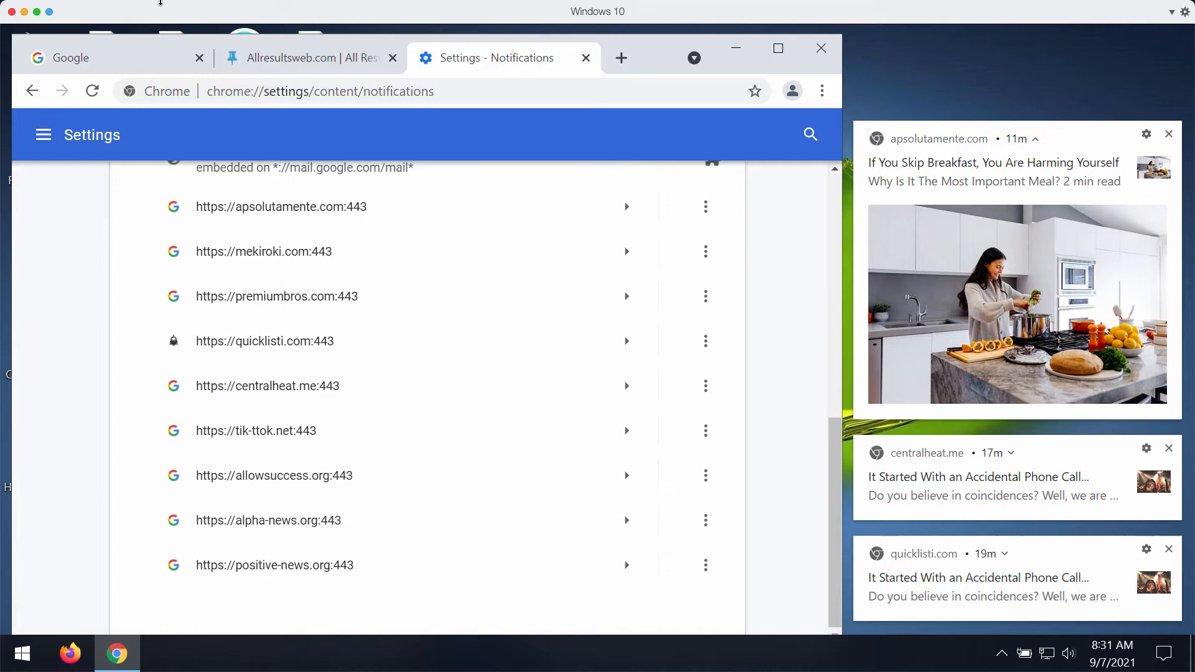
left_click(331, 91)
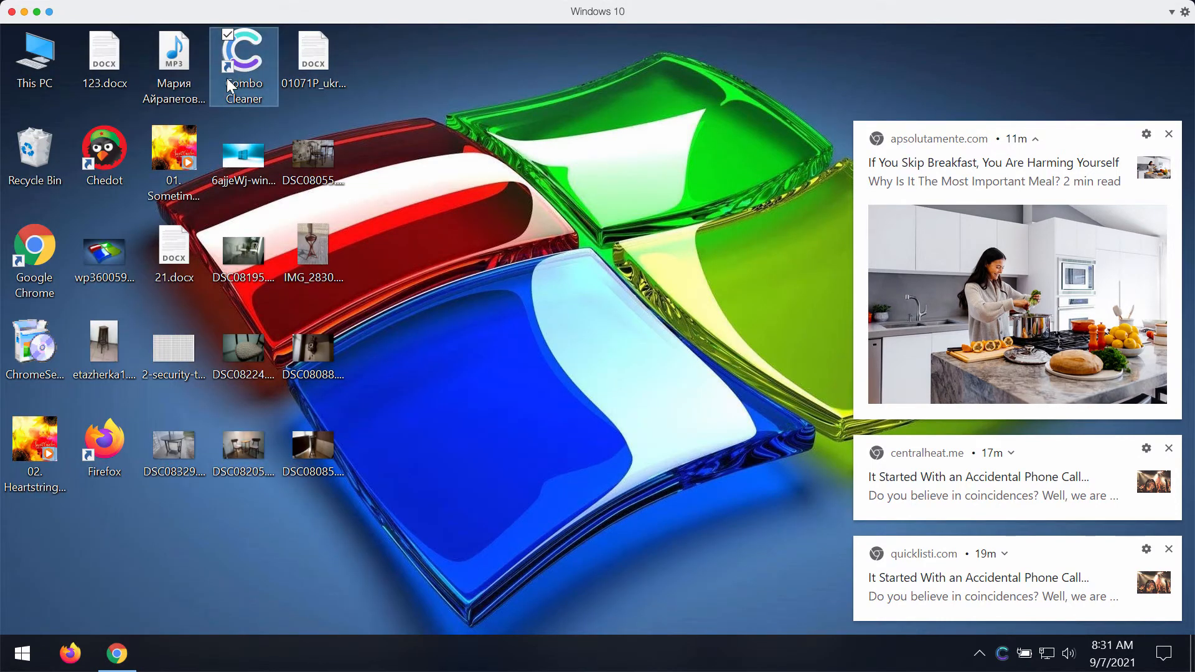
Step: Launch Combo Cleaner from its desktop shortcut onto the Dashboard with Quick Scan selected
double_click(243, 50)
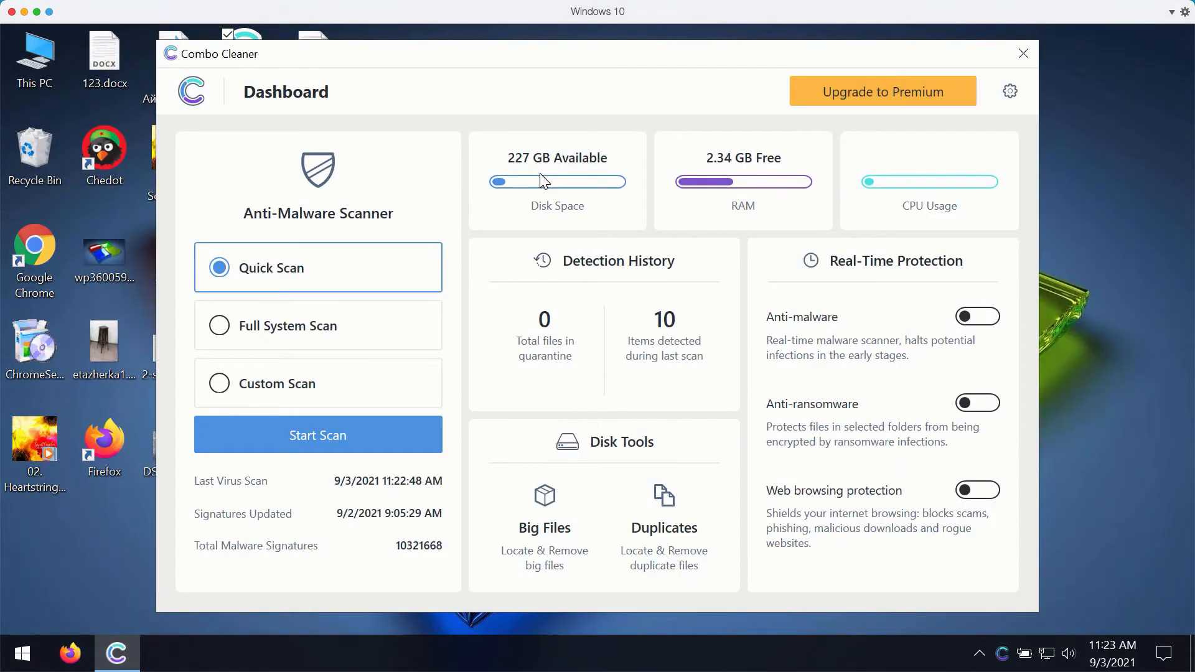
mouse_move(685, 56)
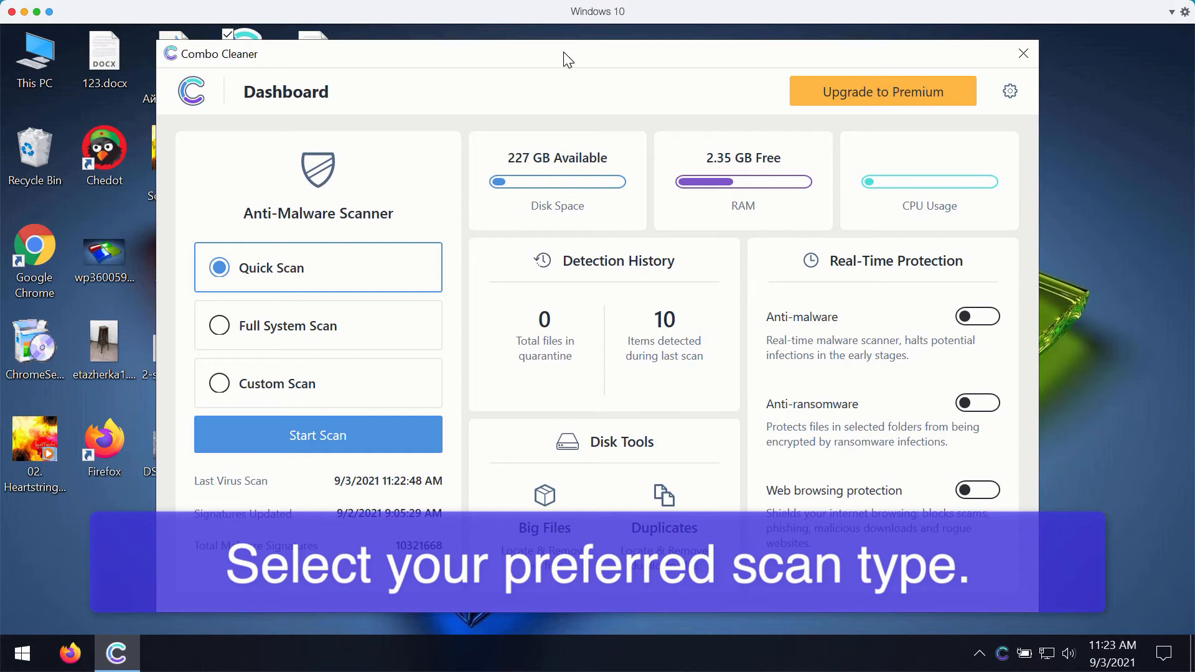
mouse_move(603, 53)
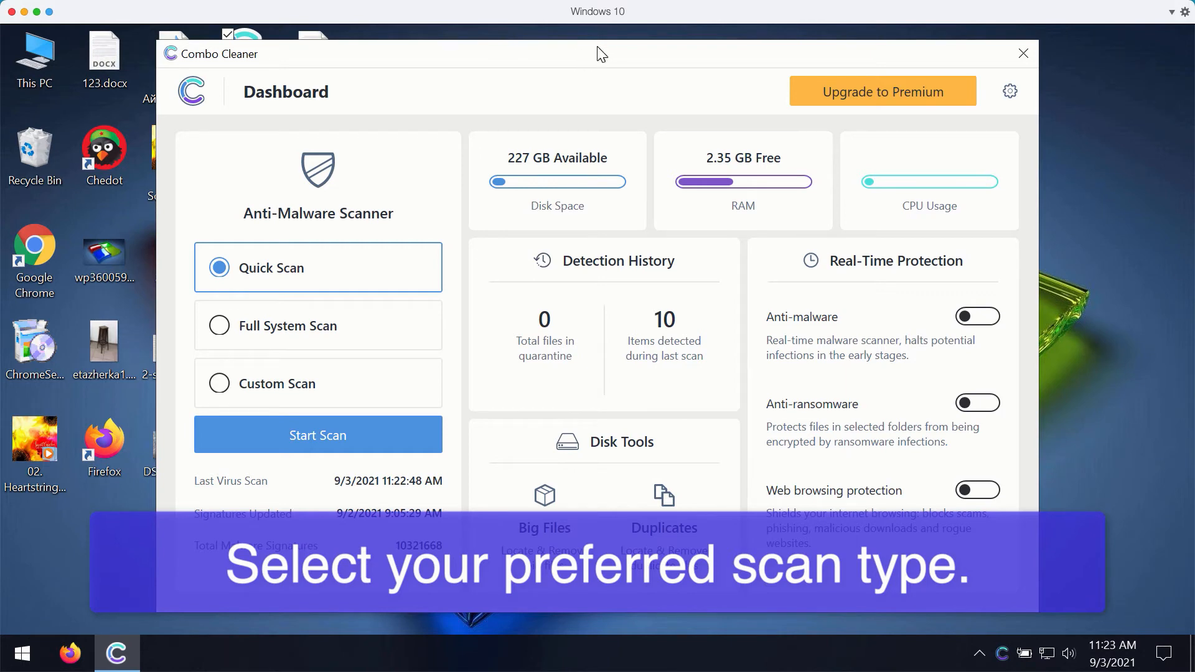
mouse_move(590, 71)
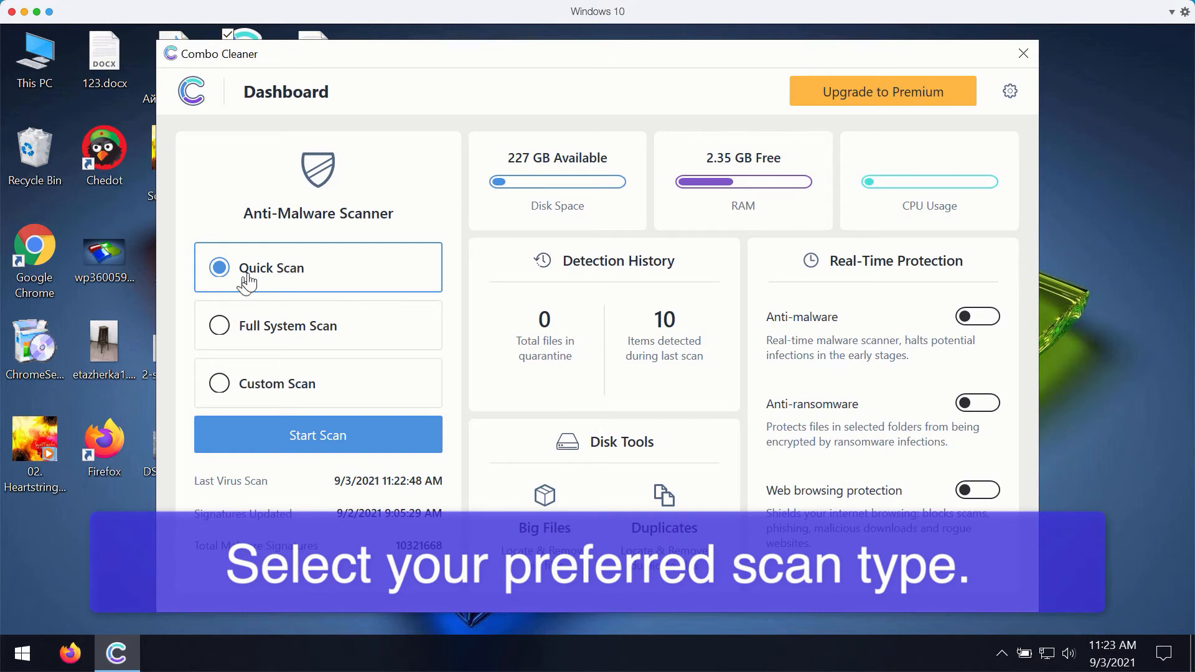
mouse_move(511, 67)
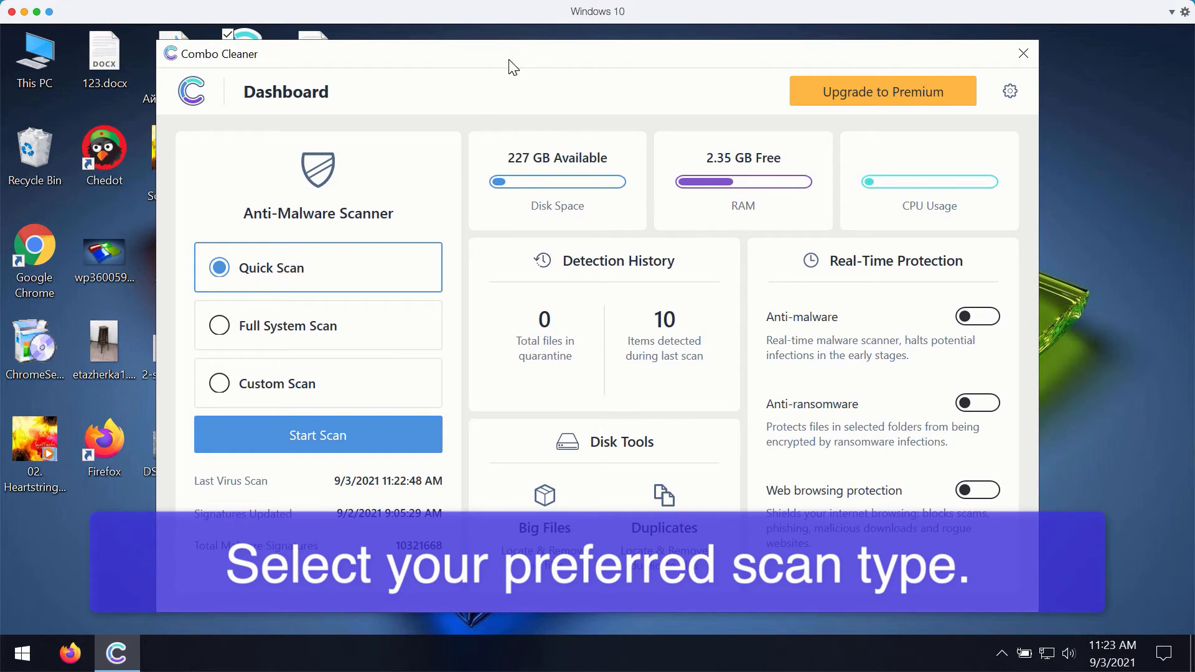
mouse_move(396, 211)
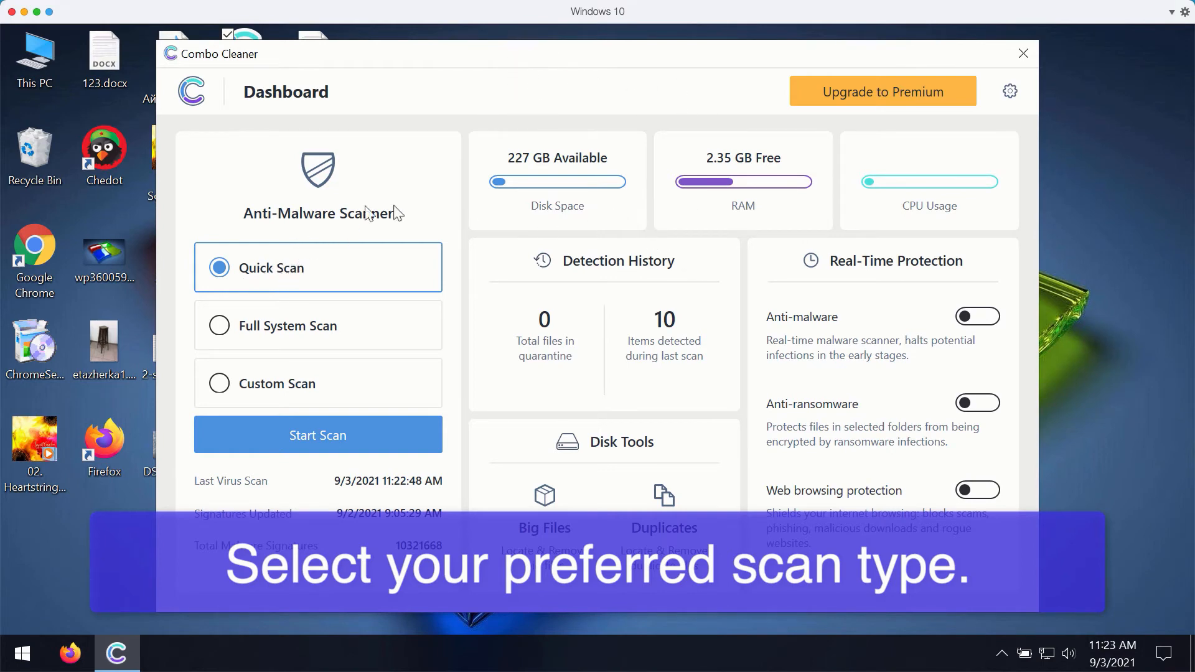
mouse_move(287, 344)
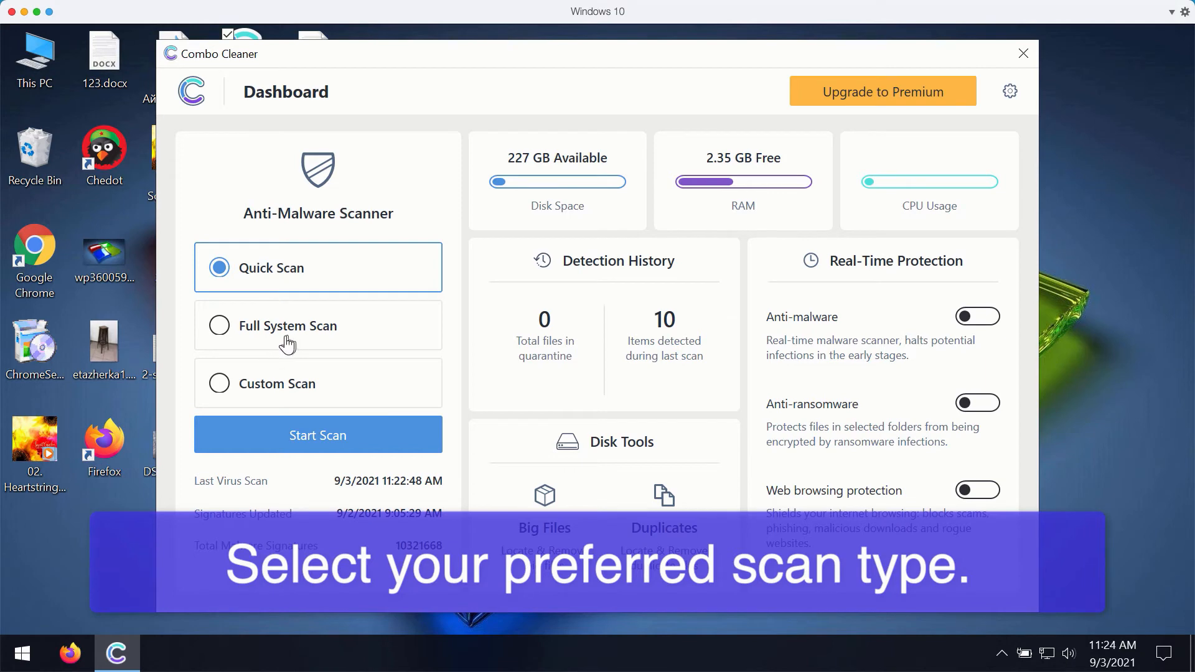
mouse_move(305, 333)
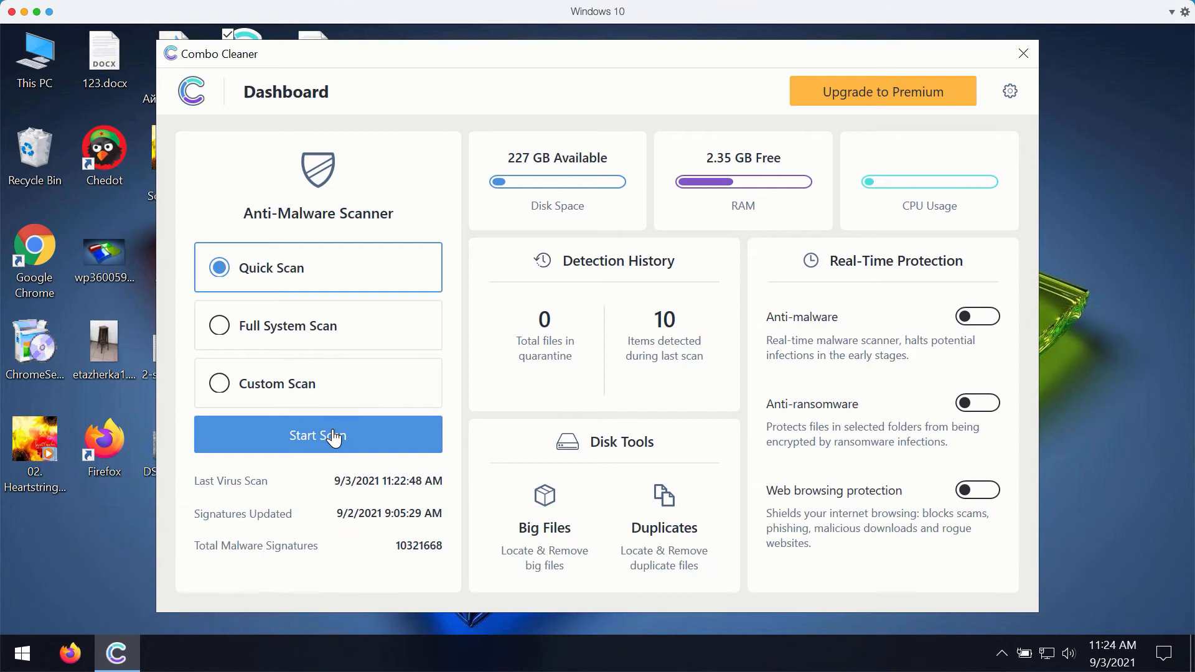
Step: Start the Quick Scan from the Dashboard's Anti-Malware Scanner
left_click(318, 435)
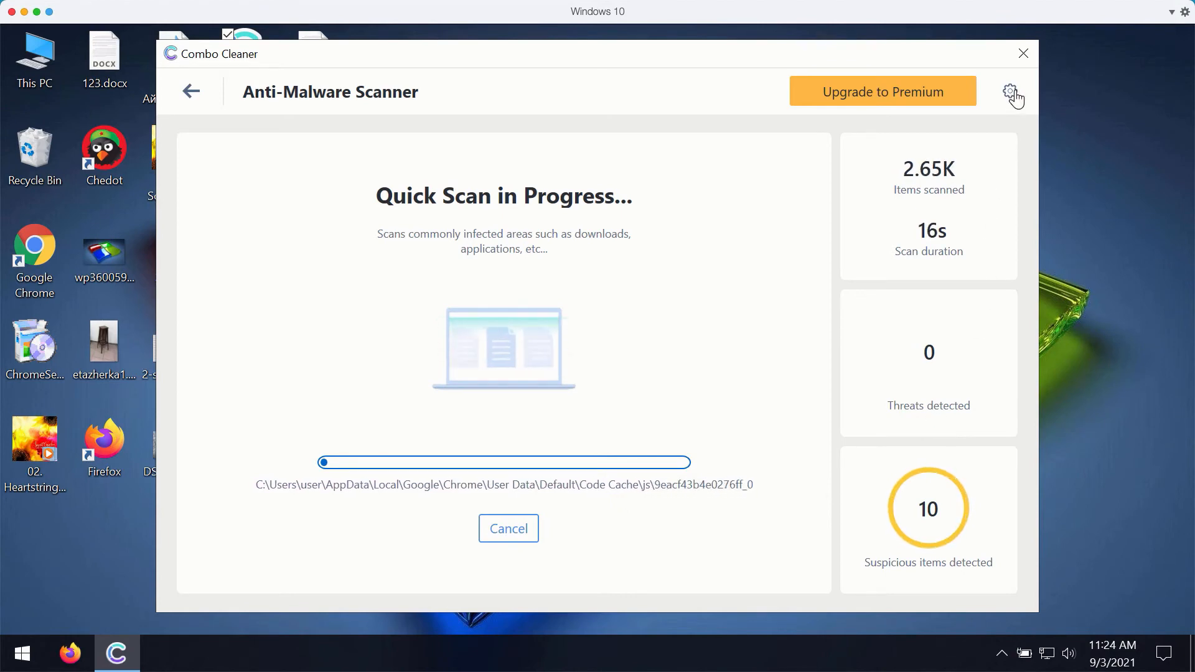
mouse_move(1007, 97)
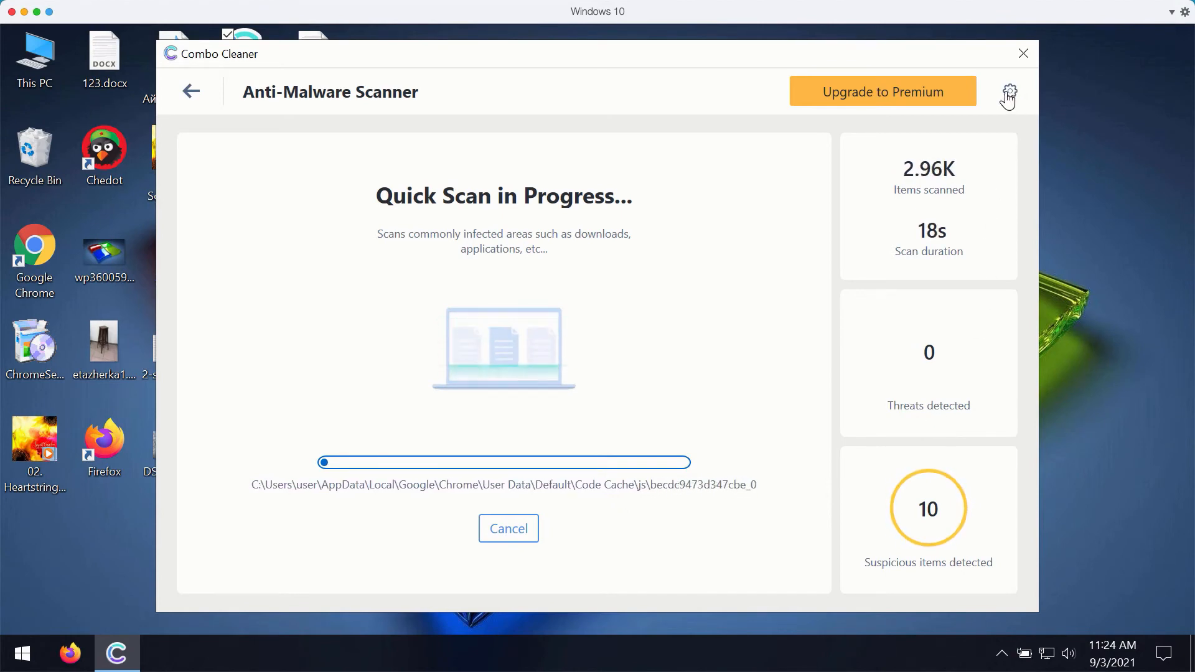
Step: Show the Anti-Ransomware settings, with no protected folders or trusted programs listed
left_click(1008, 91)
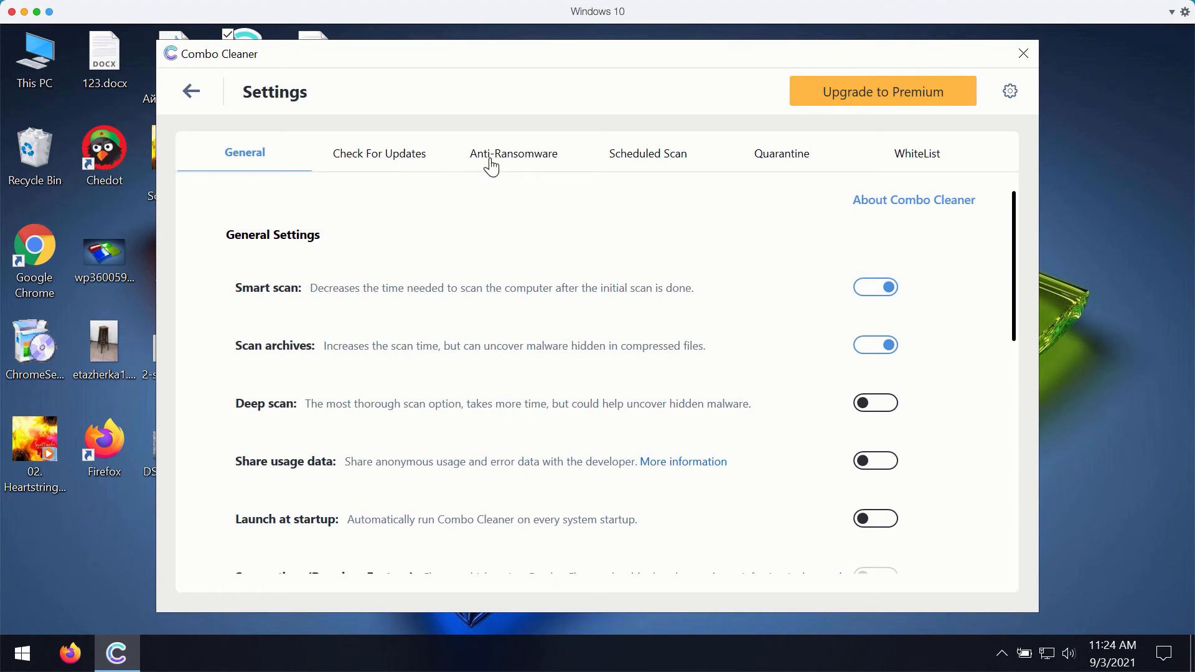
mouse_move(795, 129)
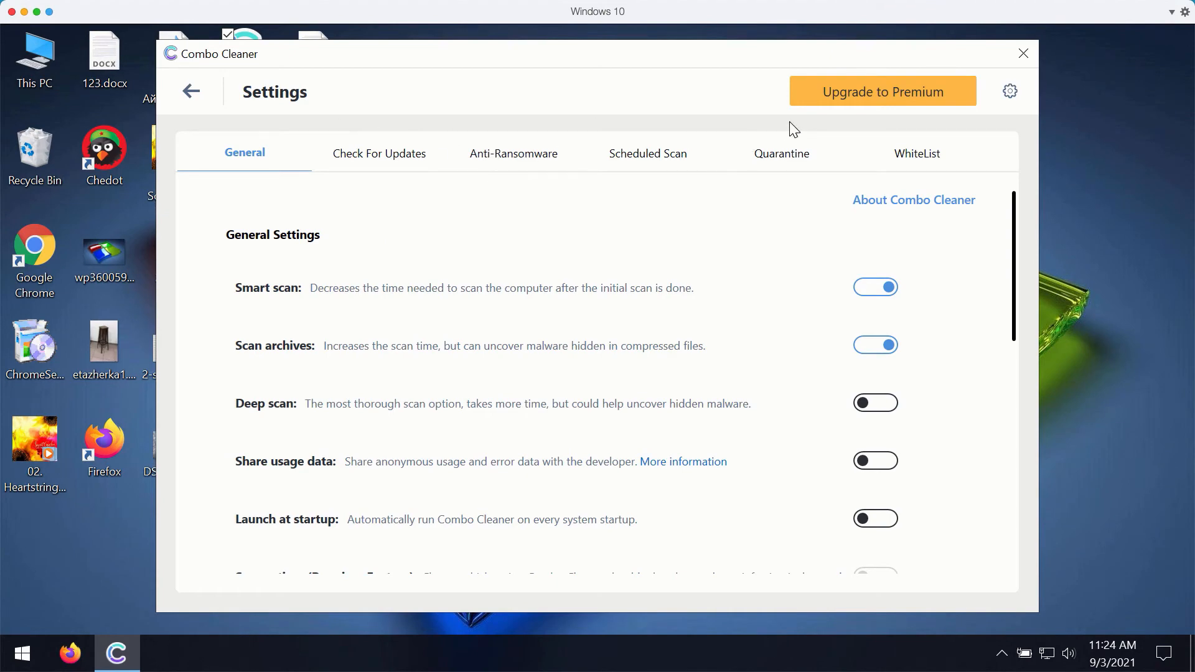
mouse_move(604, 151)
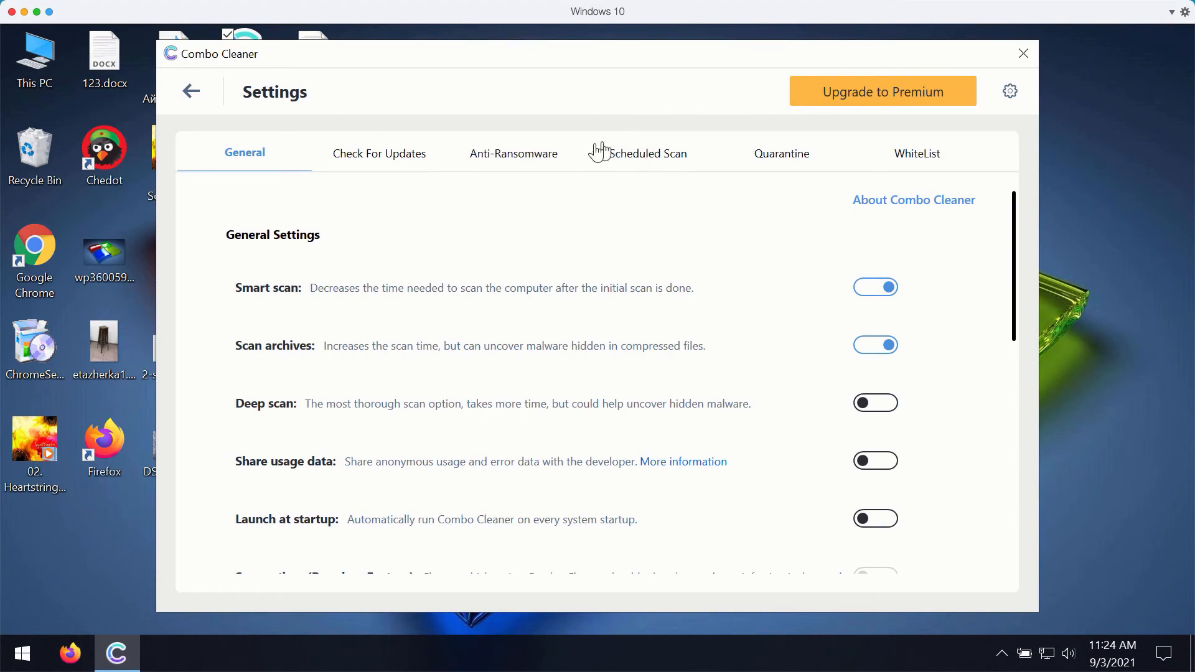
left_click(513, 153)
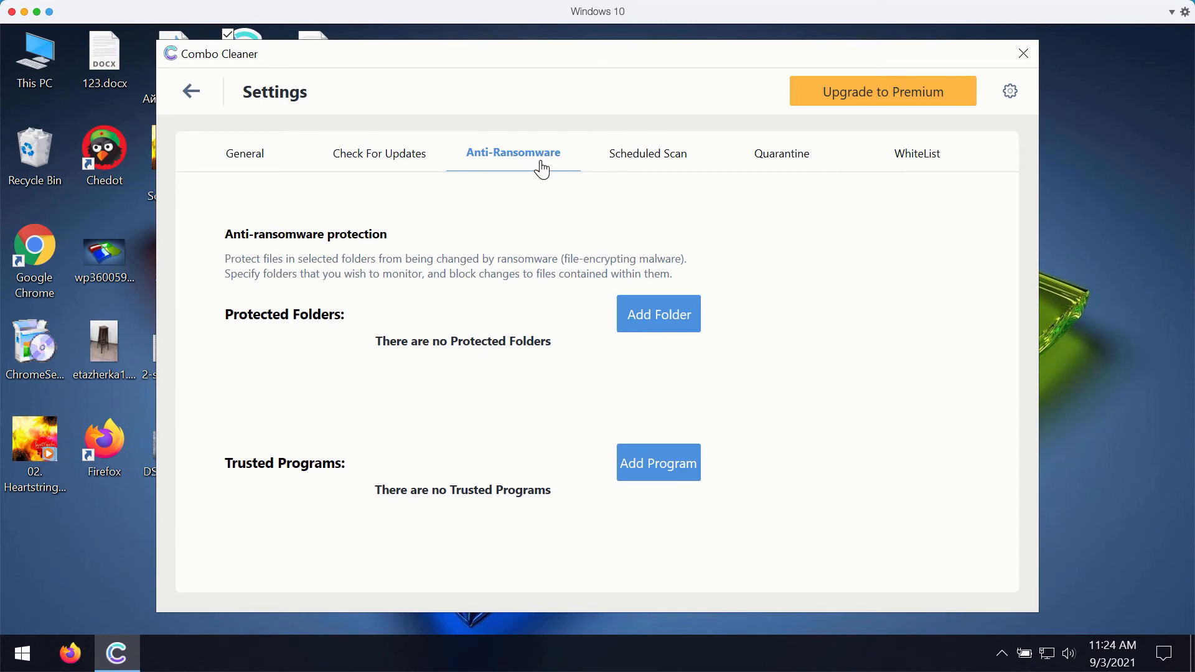
mouse_move(798, 171)
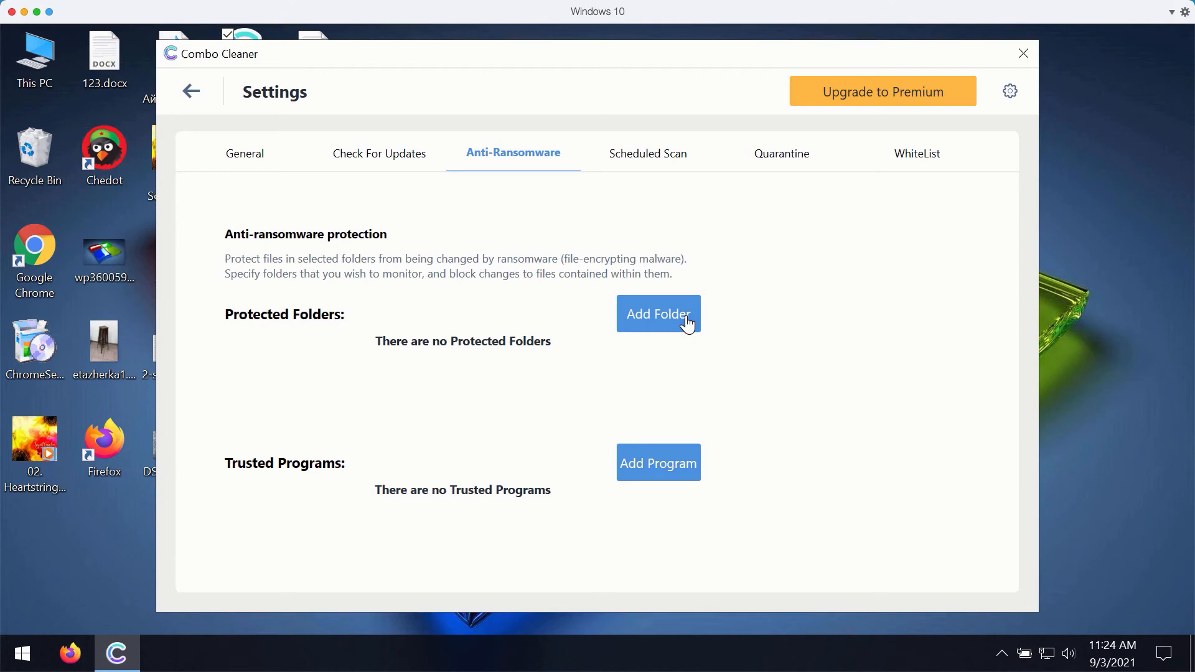
mouse_move(438, 314)
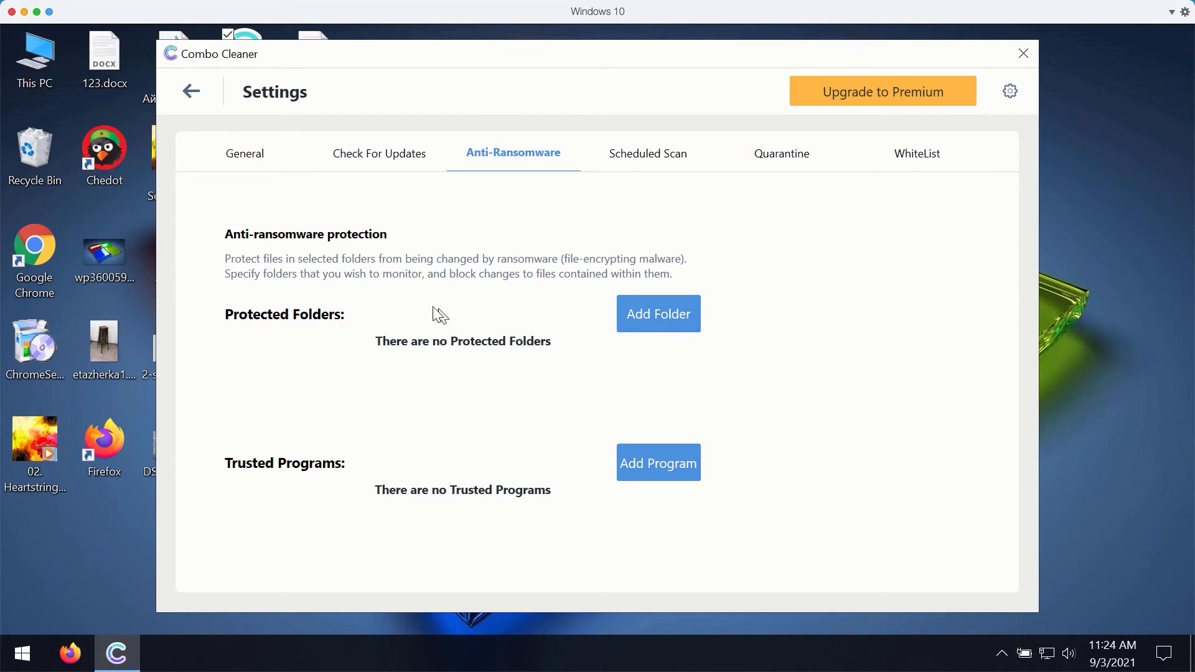
mouse_move(503, 267)
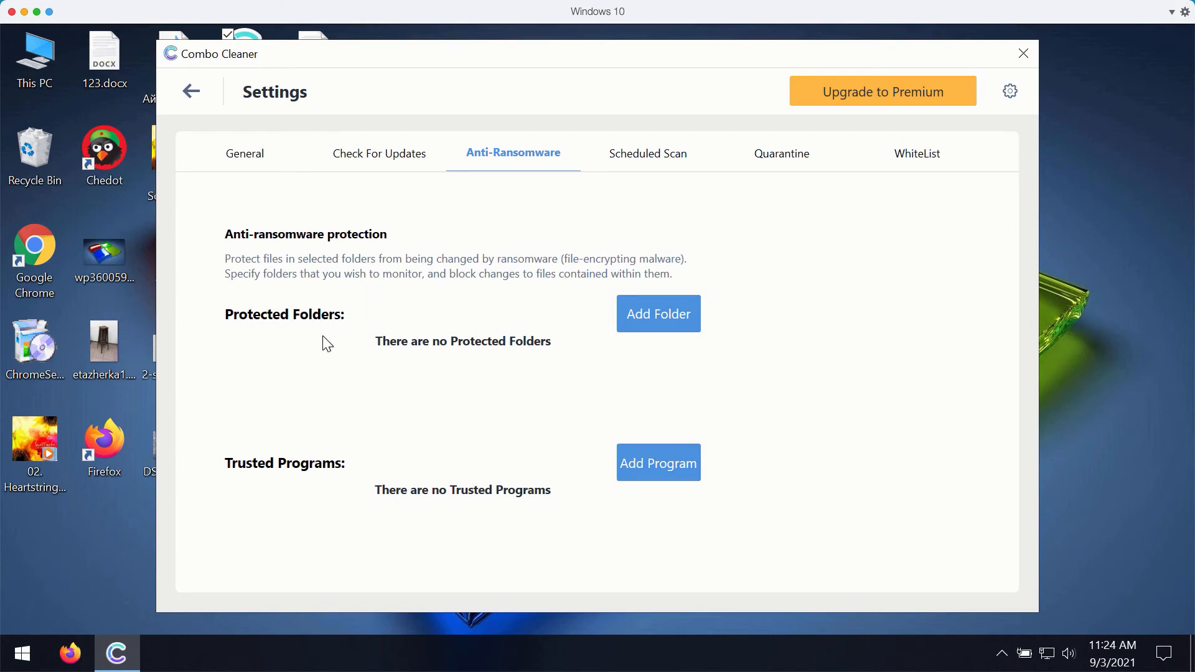
mouse_move(853, 101)
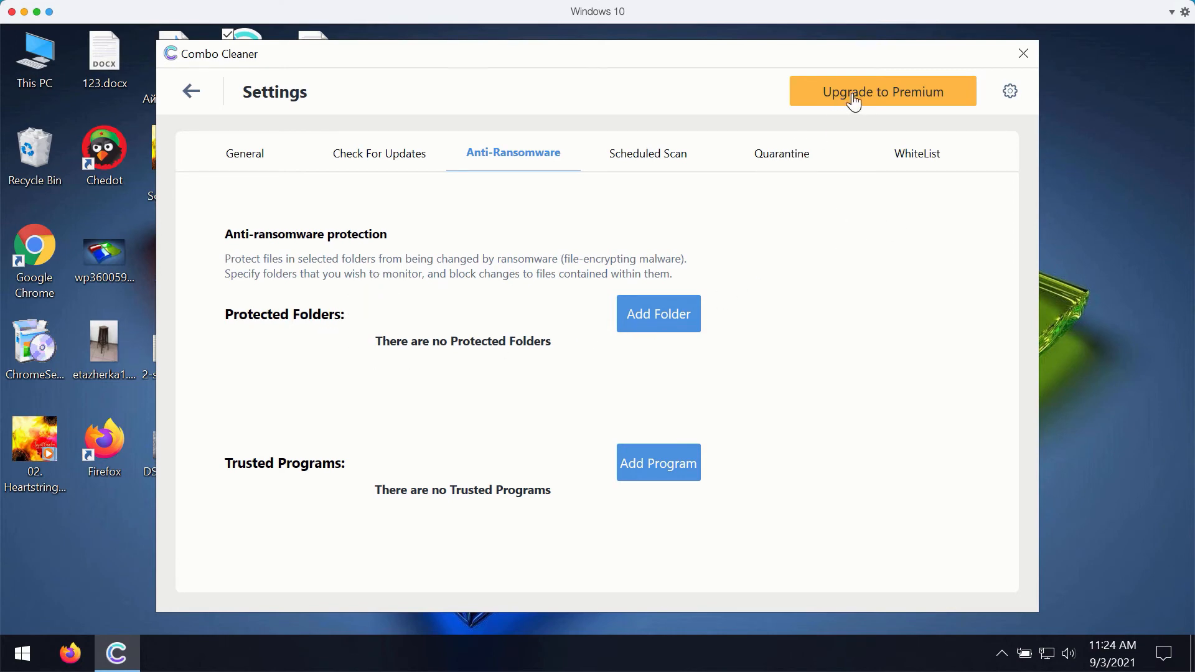
mouse_move(857, 111)
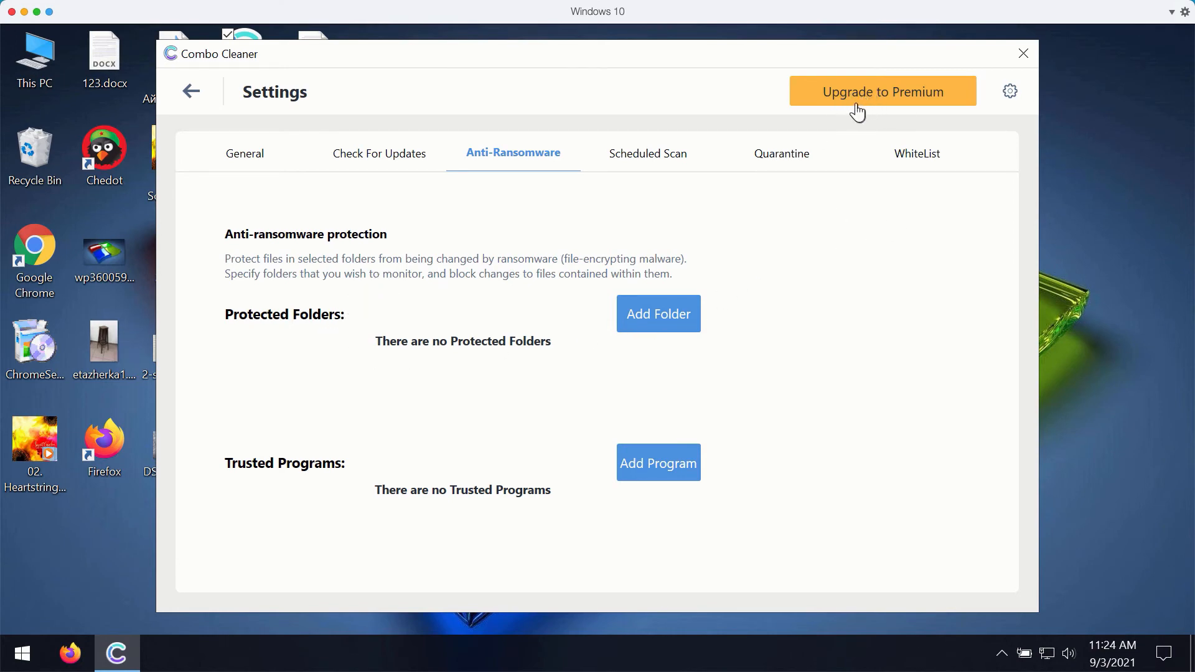
mouse_move(891, 103)
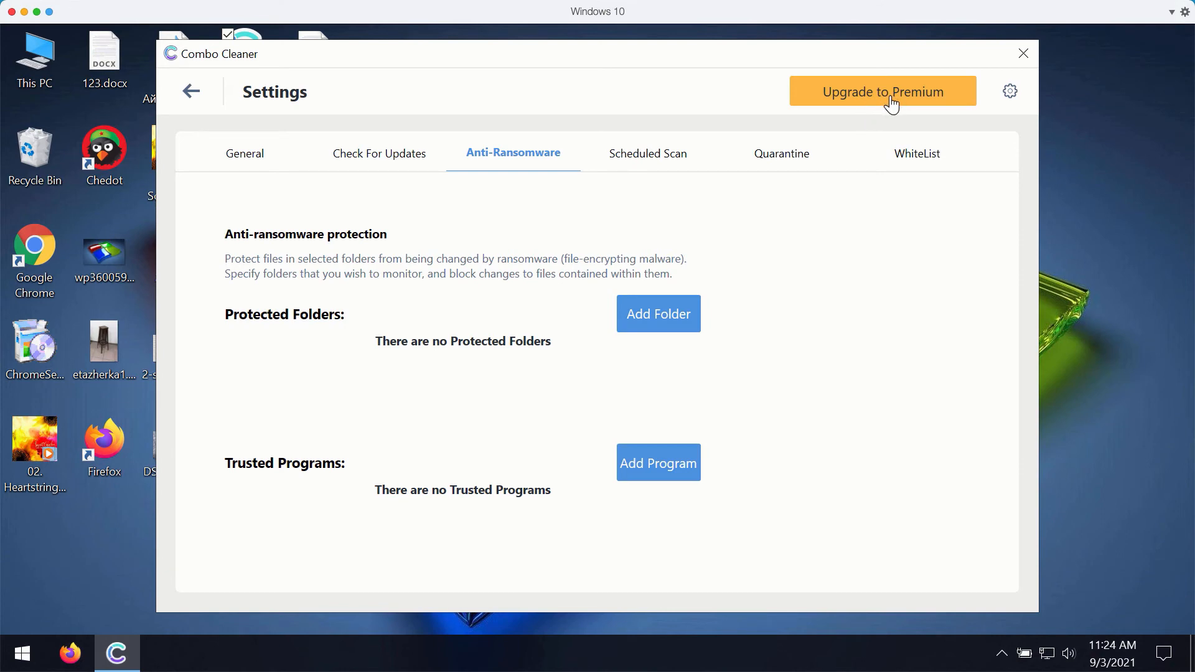
Step: Return from Settings to the running Quick Scan's progress screen via the Dashboard
left_click(190, 91)
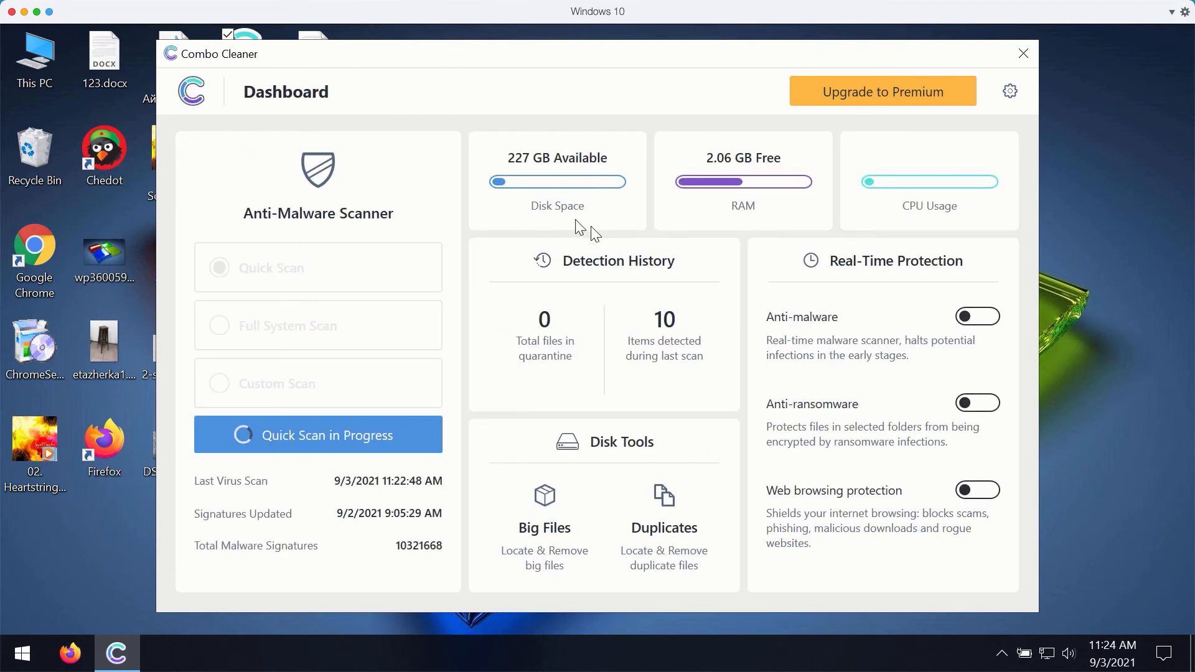
left_click(318, 434)
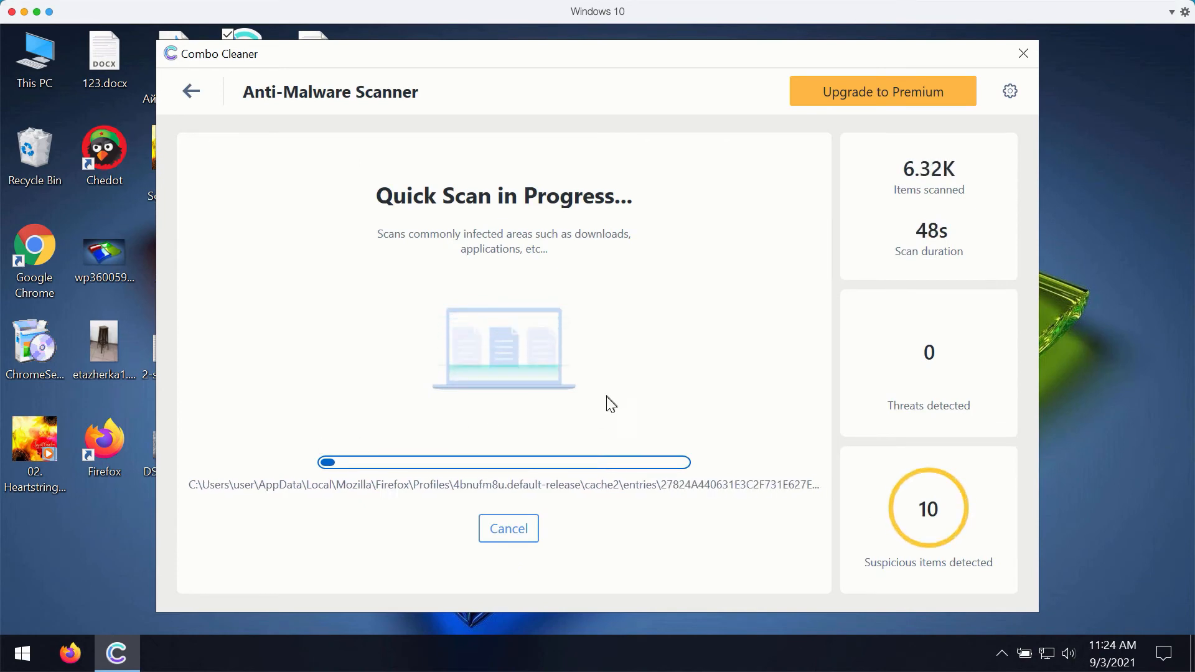
mouse_move(751, 463)
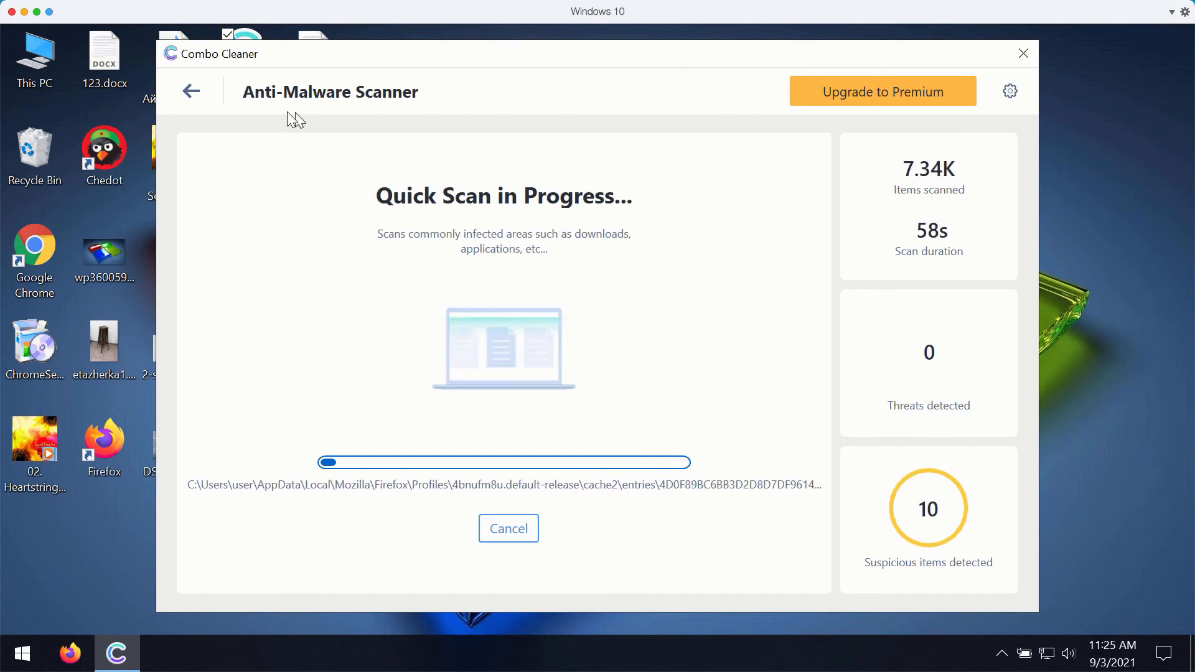
Step: Go back to the Dashboard while the Quick Scan continues in the background
left_click(191, 91)
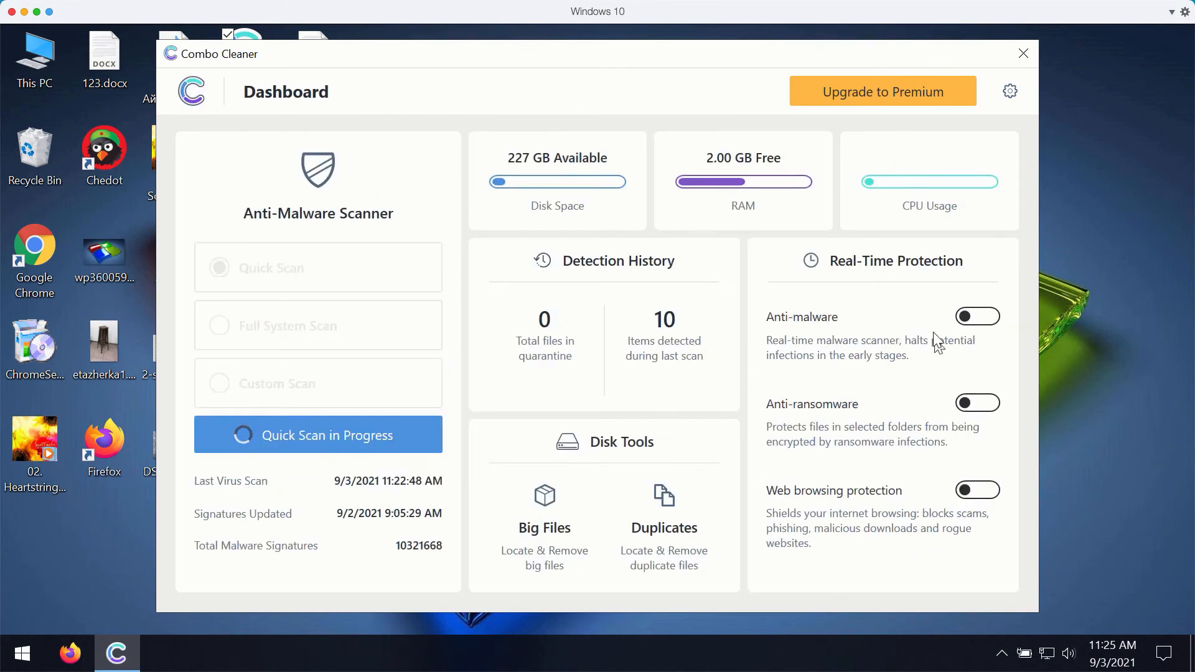
mouse_move(627, 70)
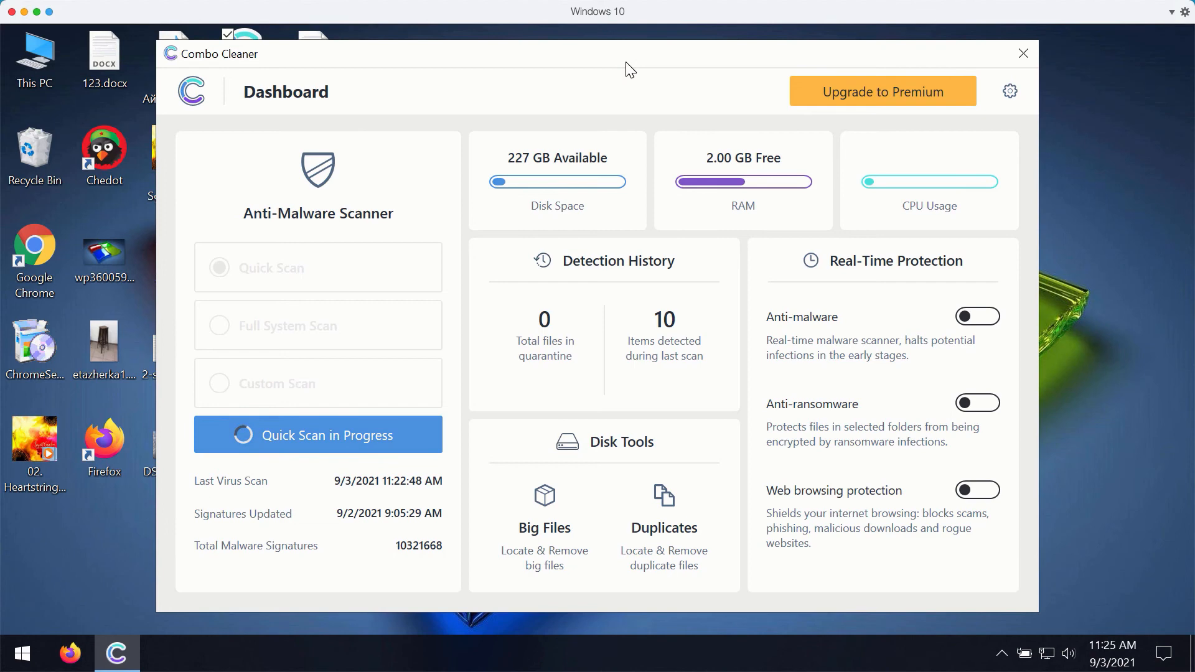
mouse_move(915, 290)
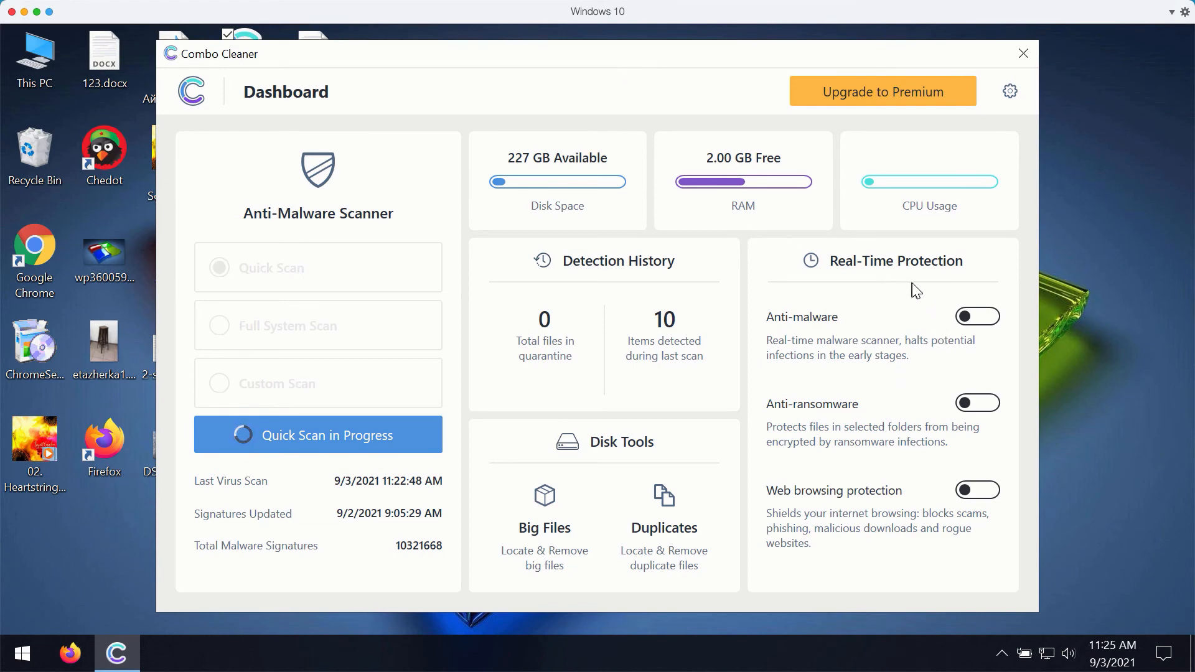
mouse_move(808, 337)
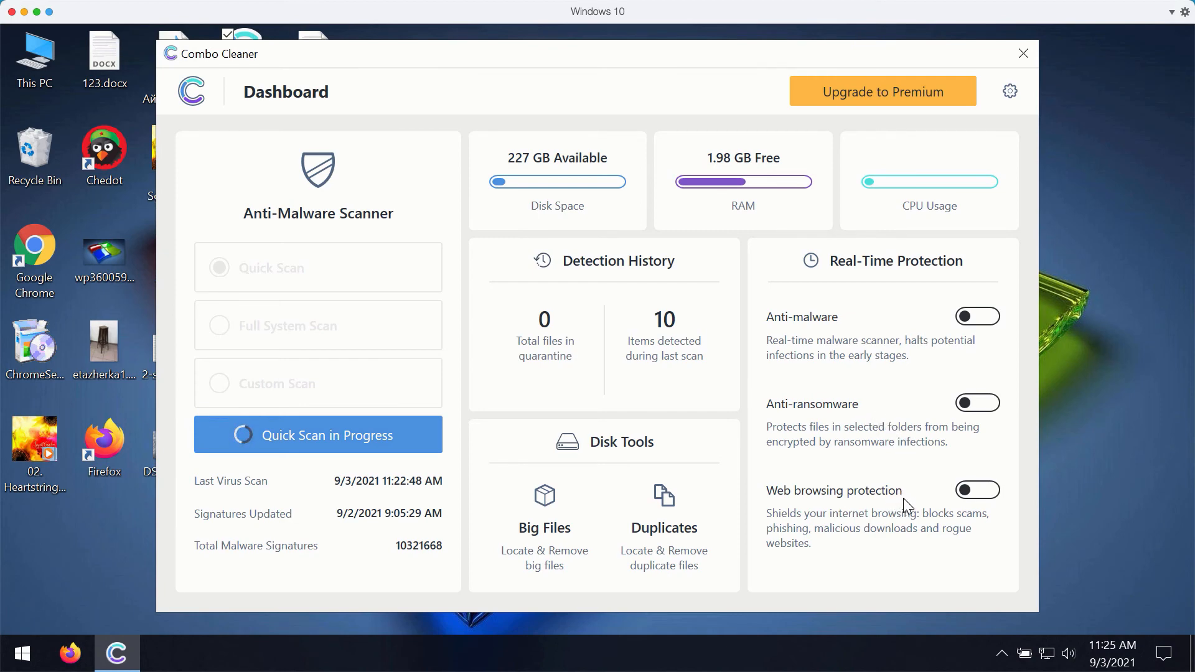
mouse_move(924, 345)
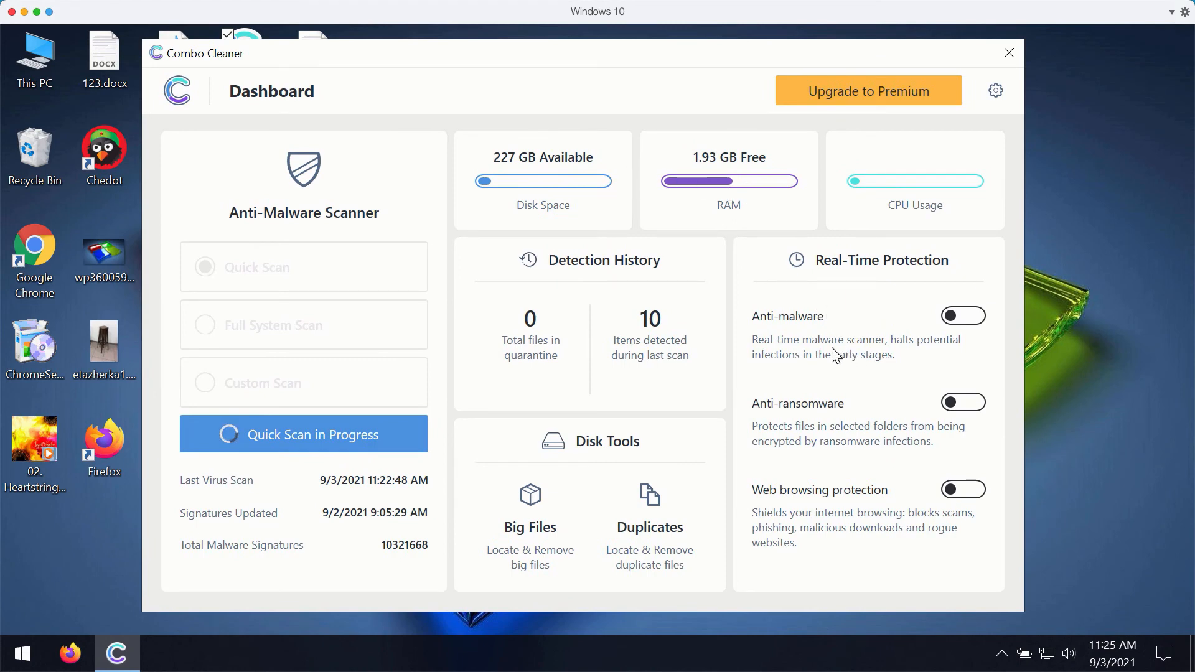
mouse_move(583, 70)
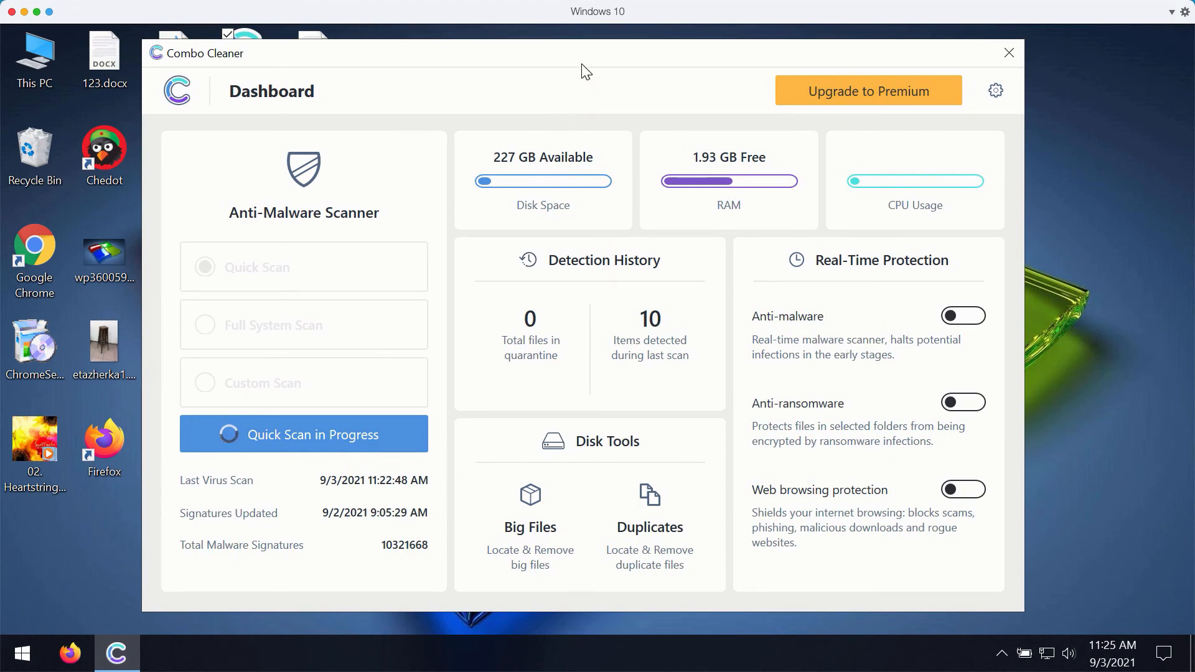
mouse_move(874, 362)
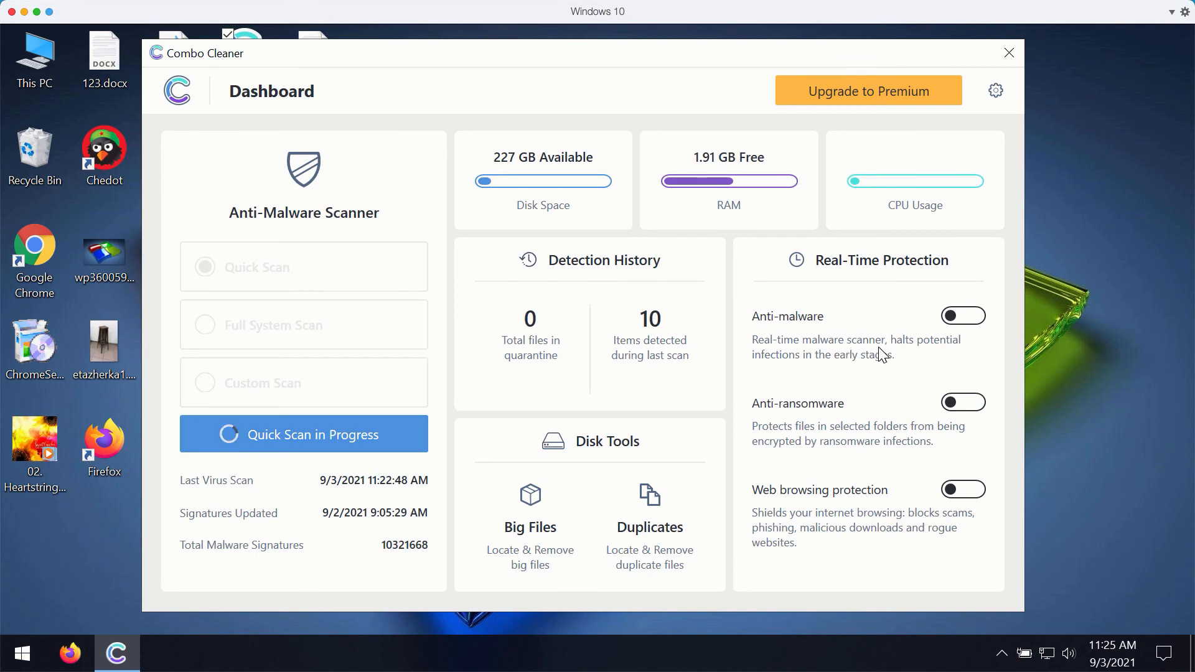
mouse_move(804, 345)
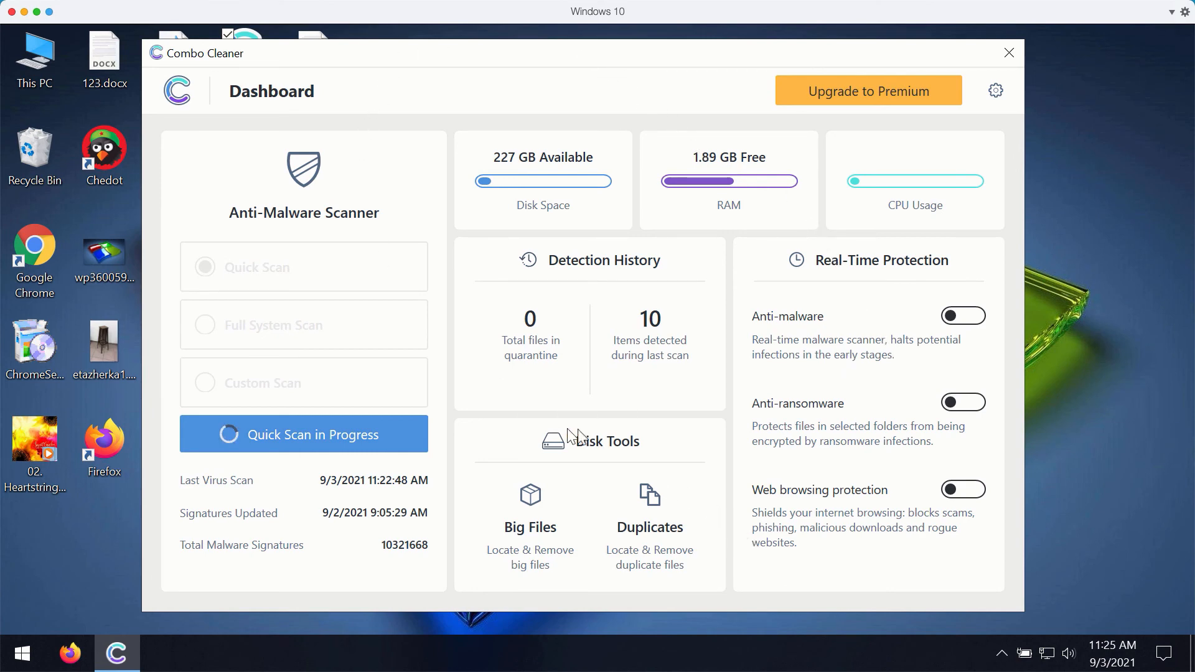
mouse_move(861, 264)
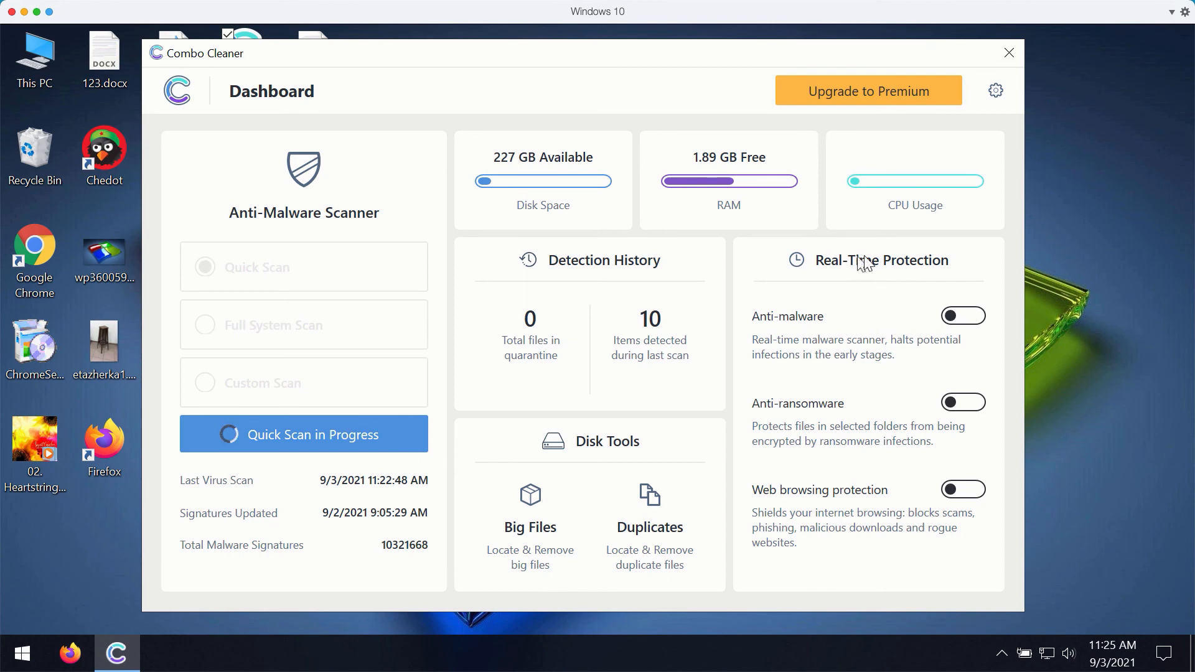
mouse_move(843, 276)
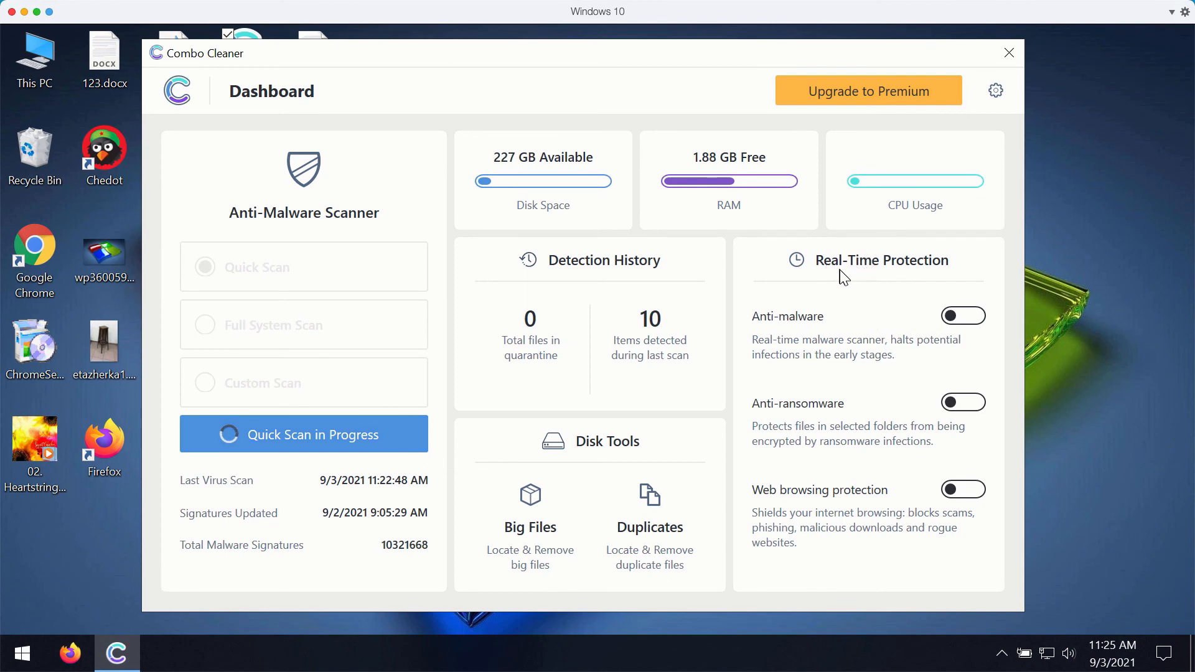
mouse_move(942, 267)
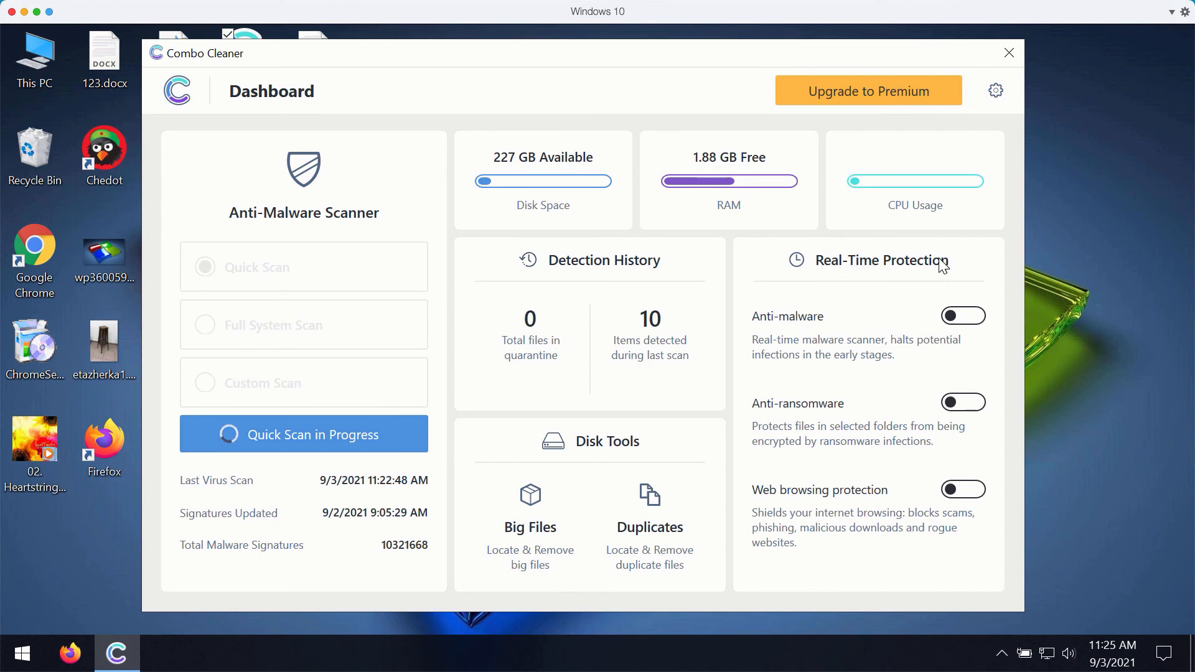
Step: Reopen the Quick Scan view, now finished with 10 detected items from 12.6K files
left_click(311, 435)
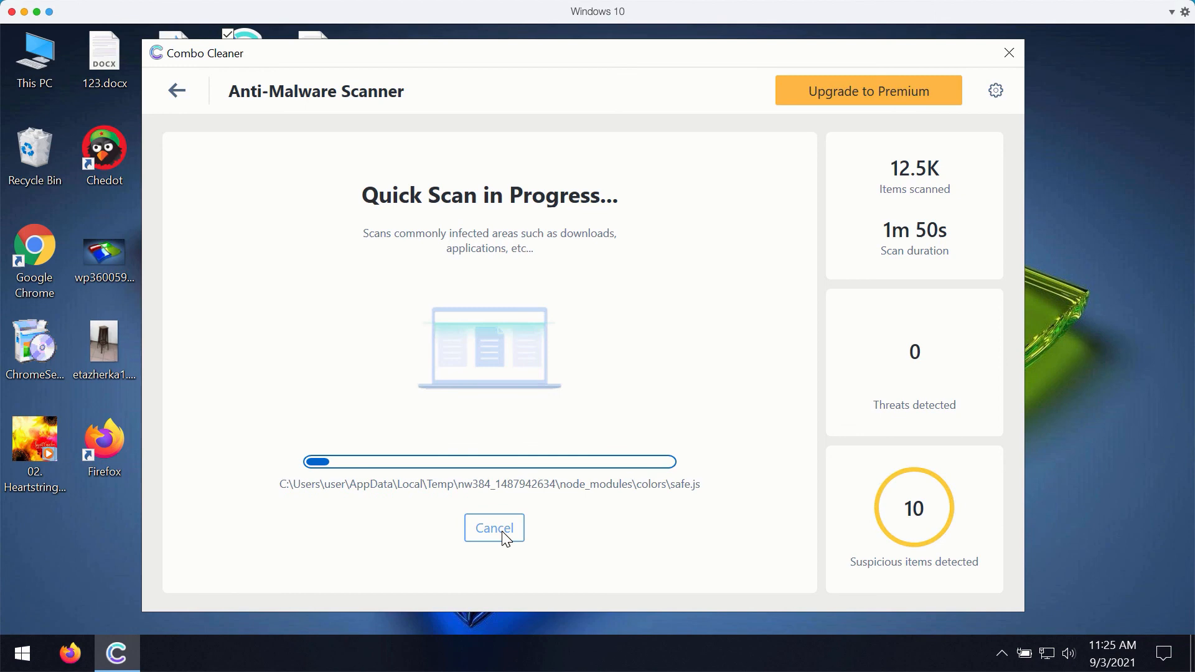
left_click(493, 528)
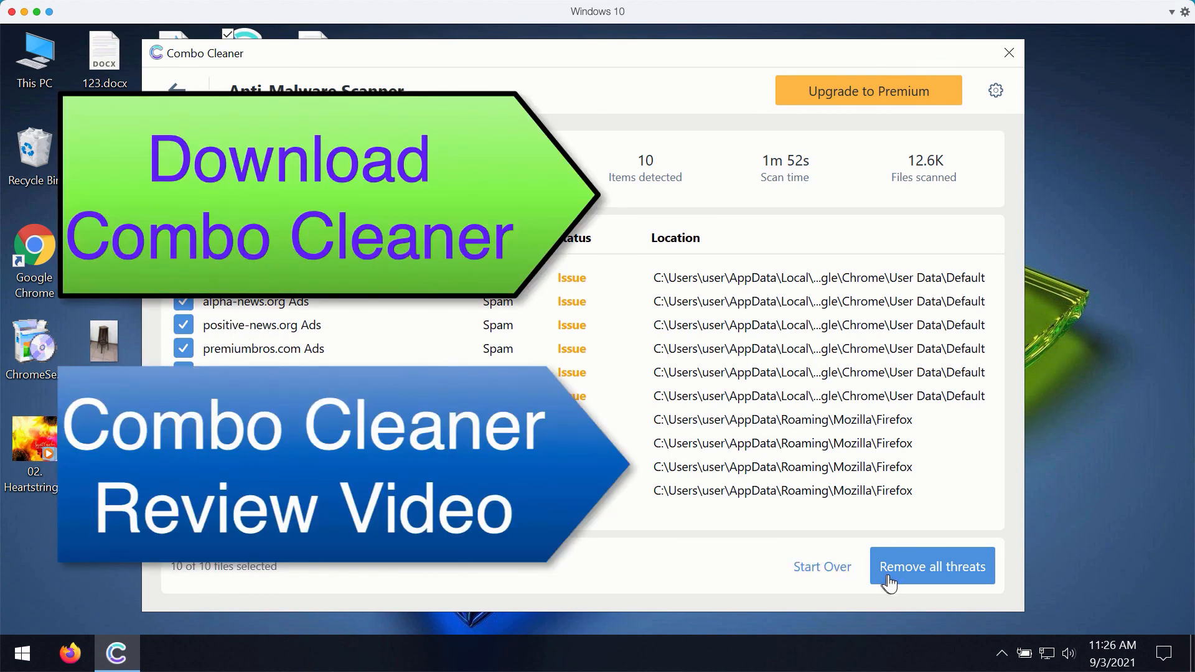
mouse_move(944, 570)
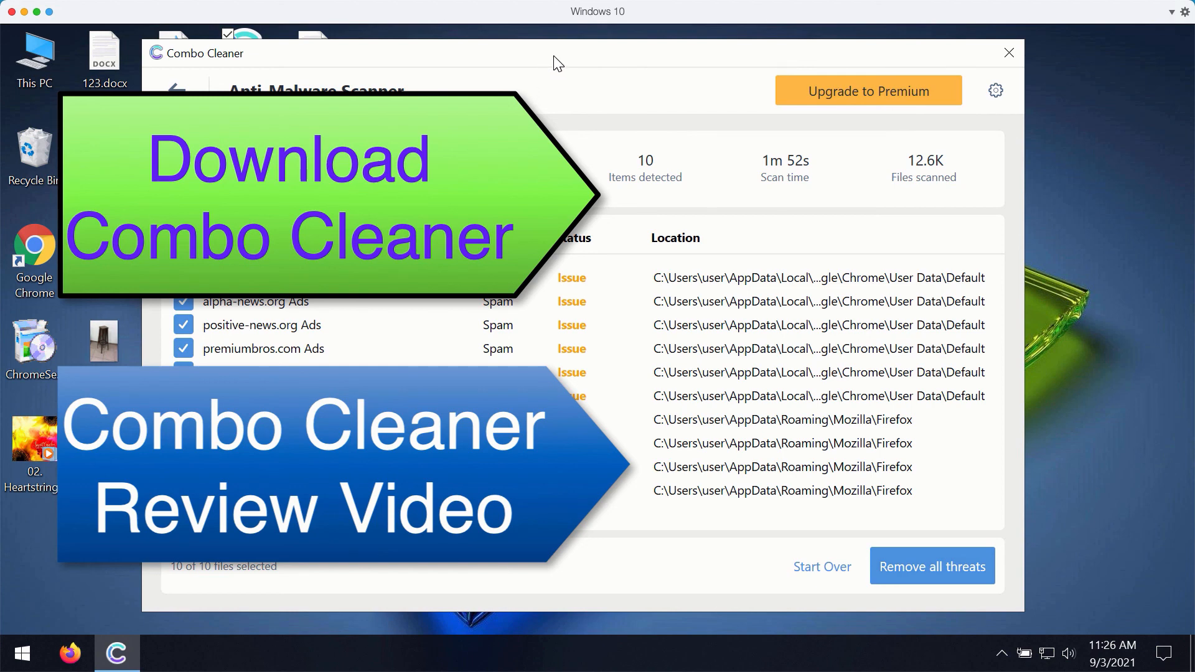
mouse_move(499, 58)
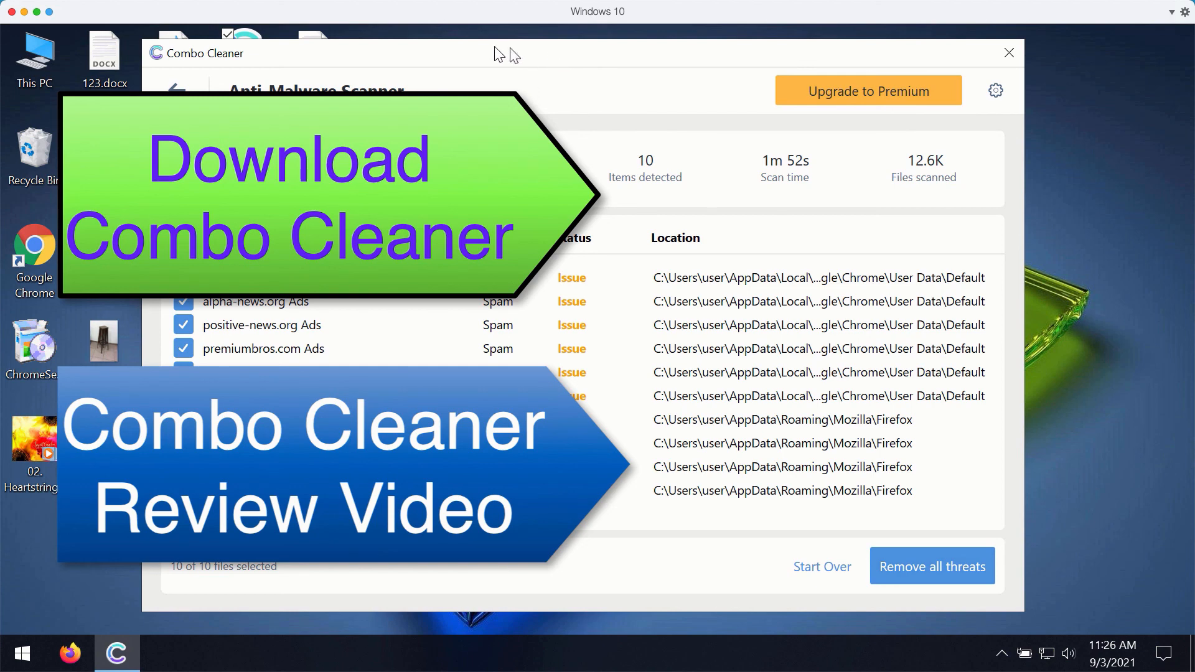
mouse_move(434, 58)
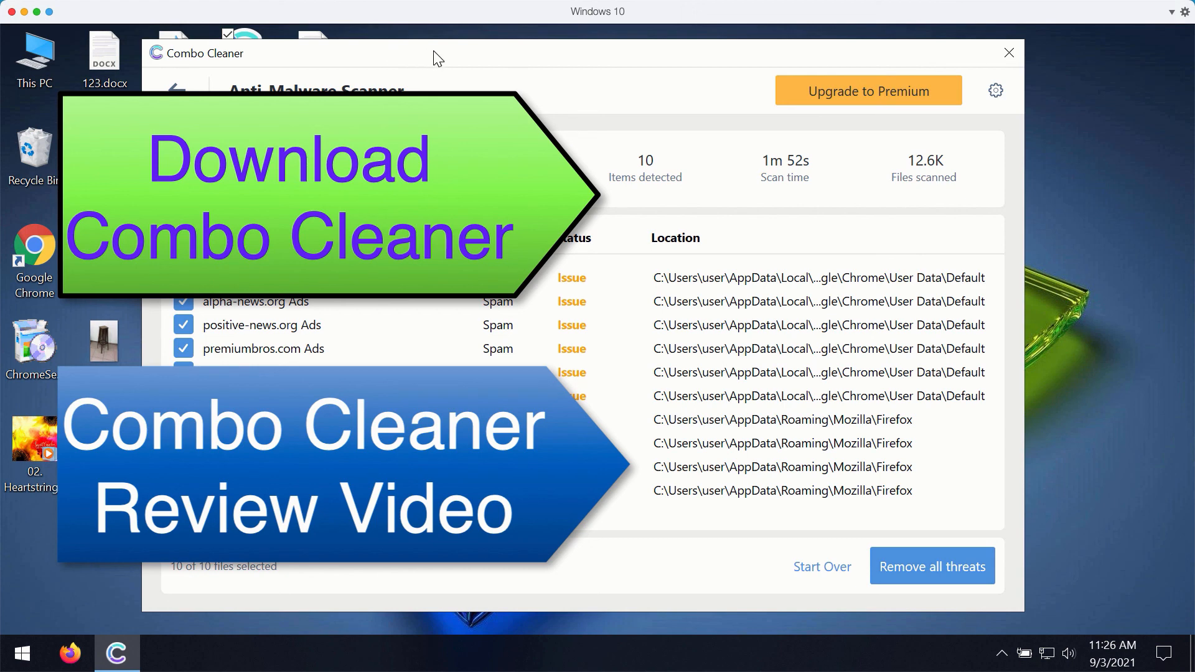